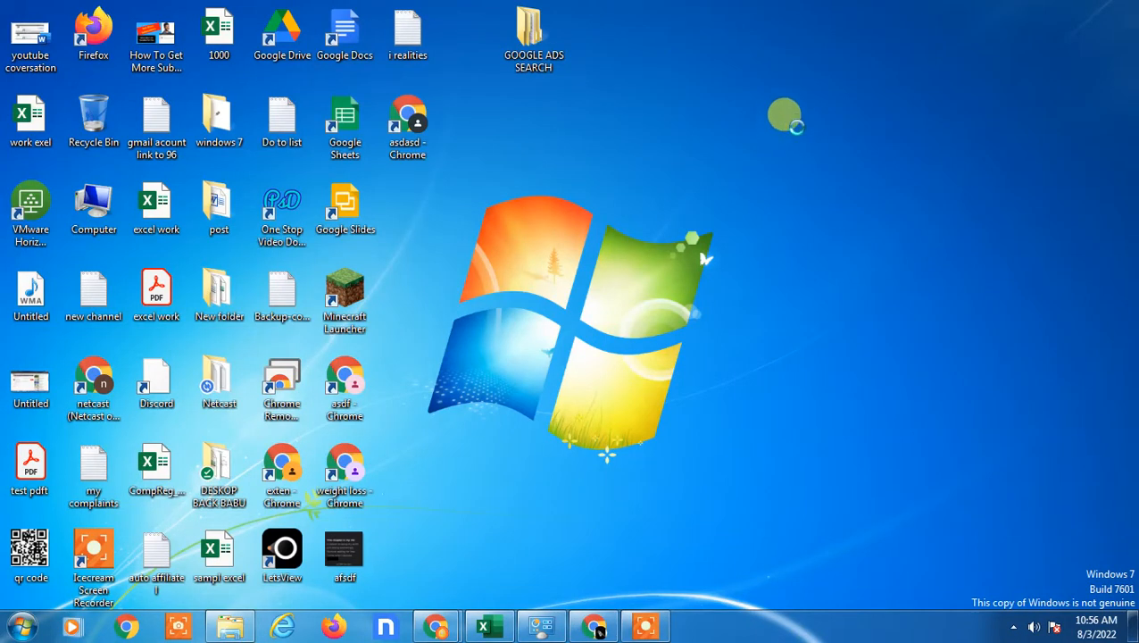
mouse_move(663, 107)
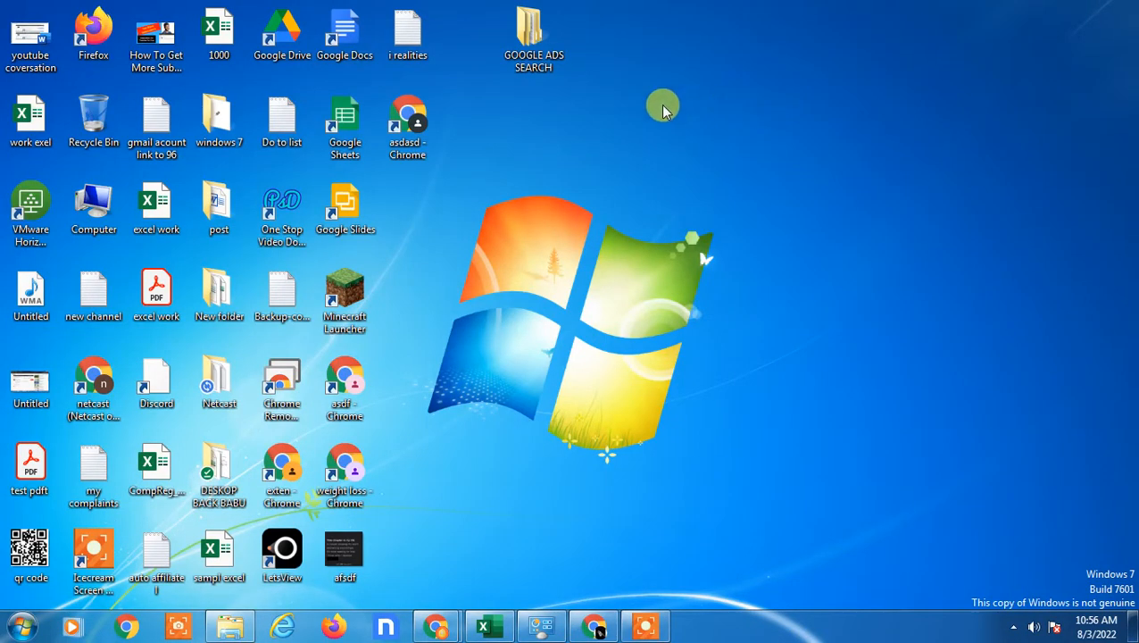
mouse_move(612, 268)
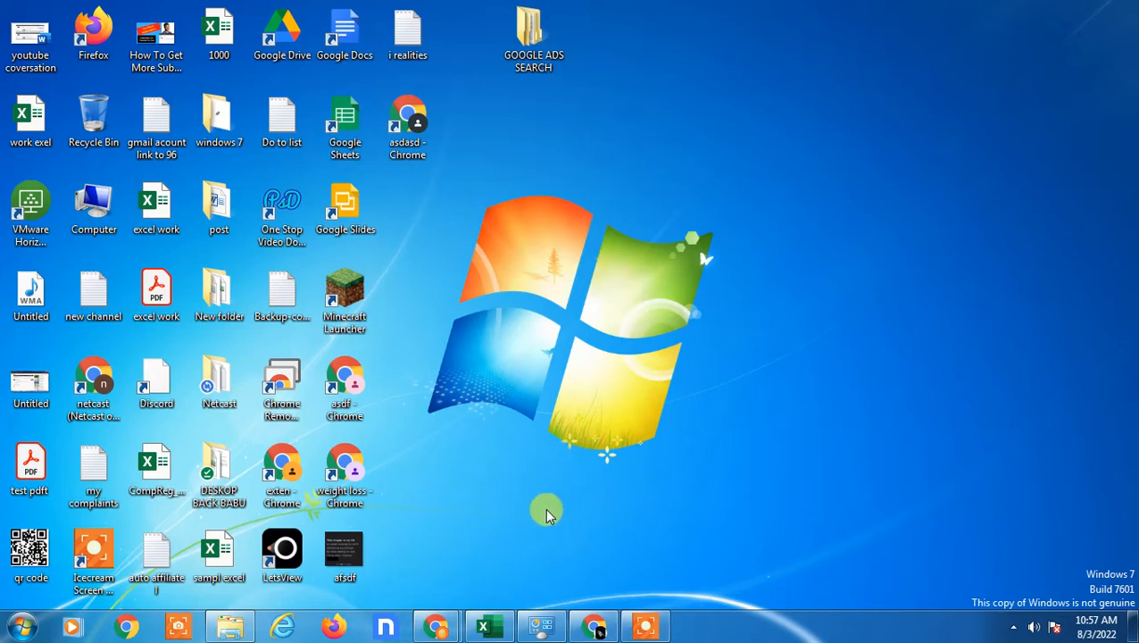
mouse_move(594, 625)
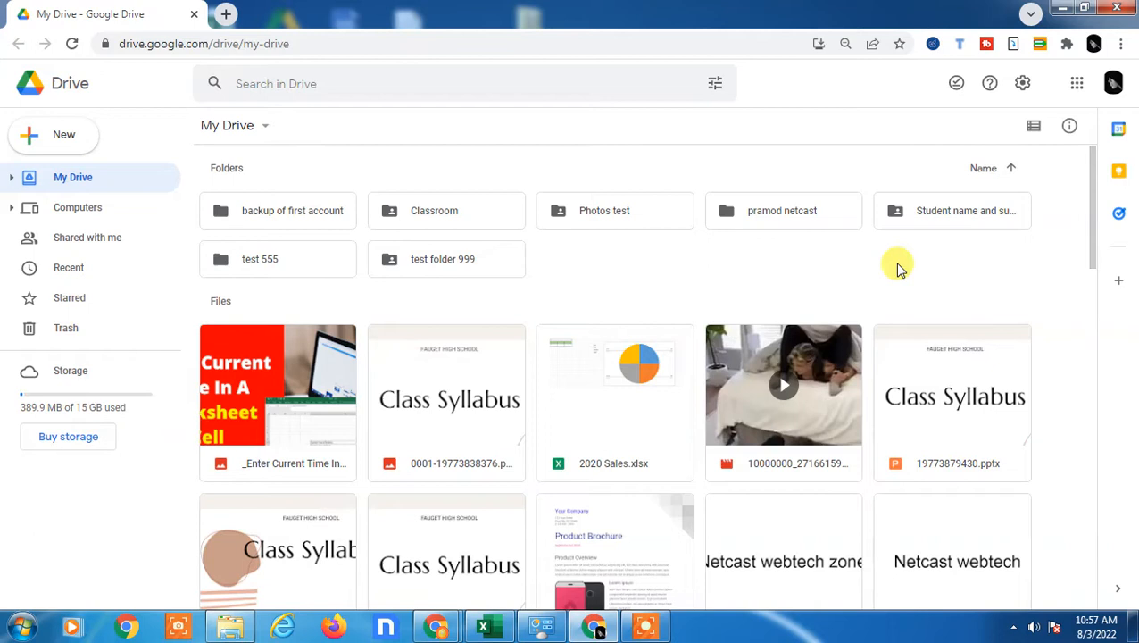
mouse_move(103, 81)
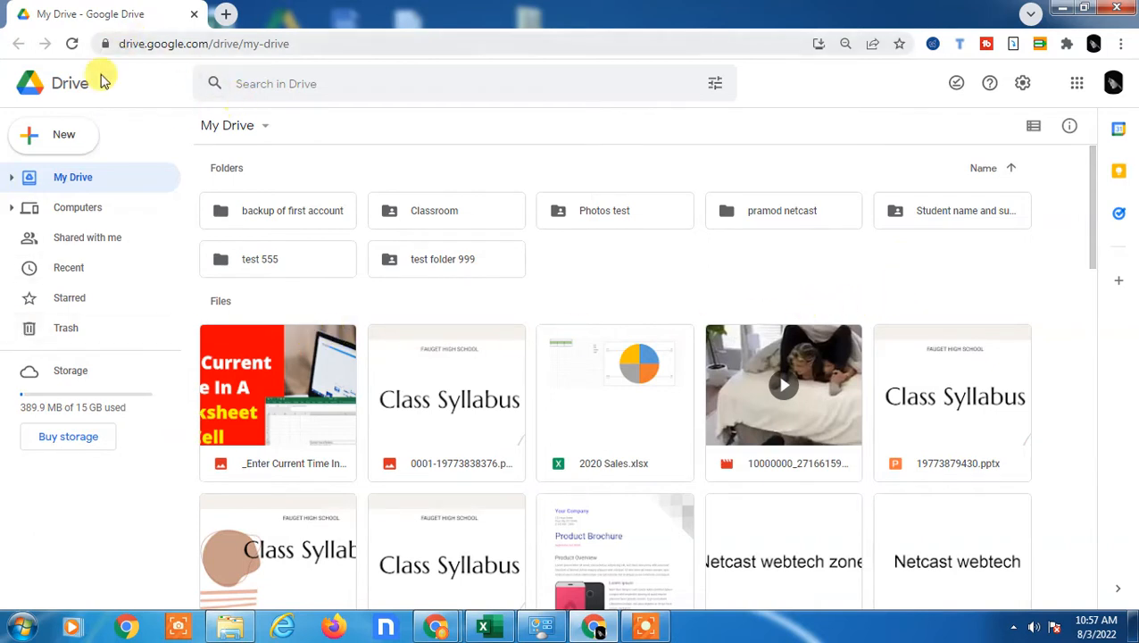
mouse_move(70, 83)
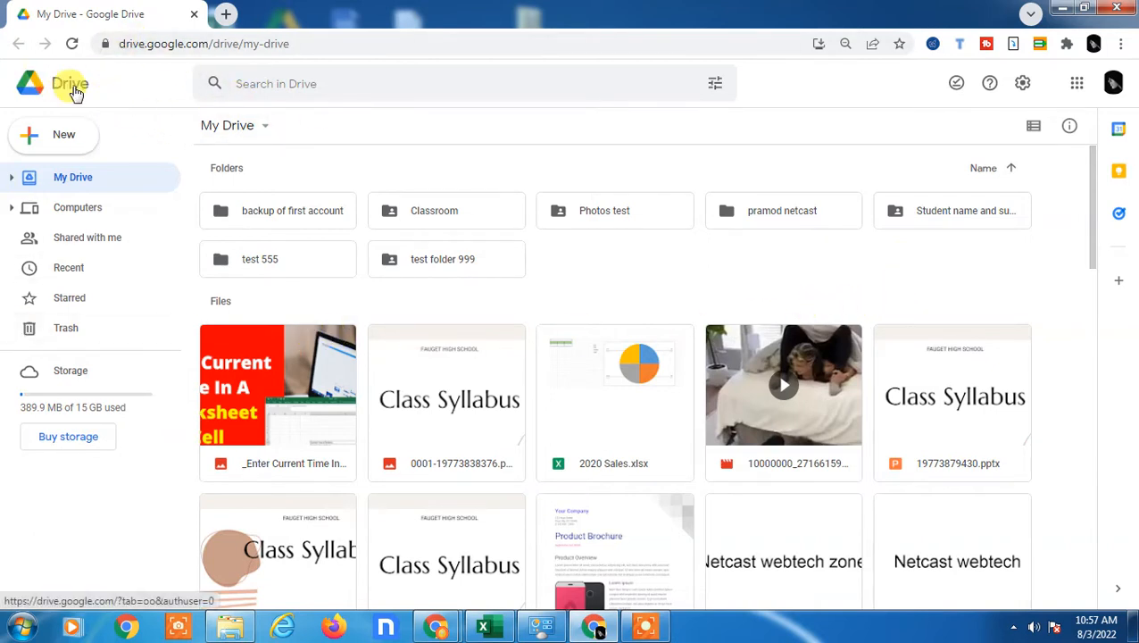
mouse_move(70, 83)
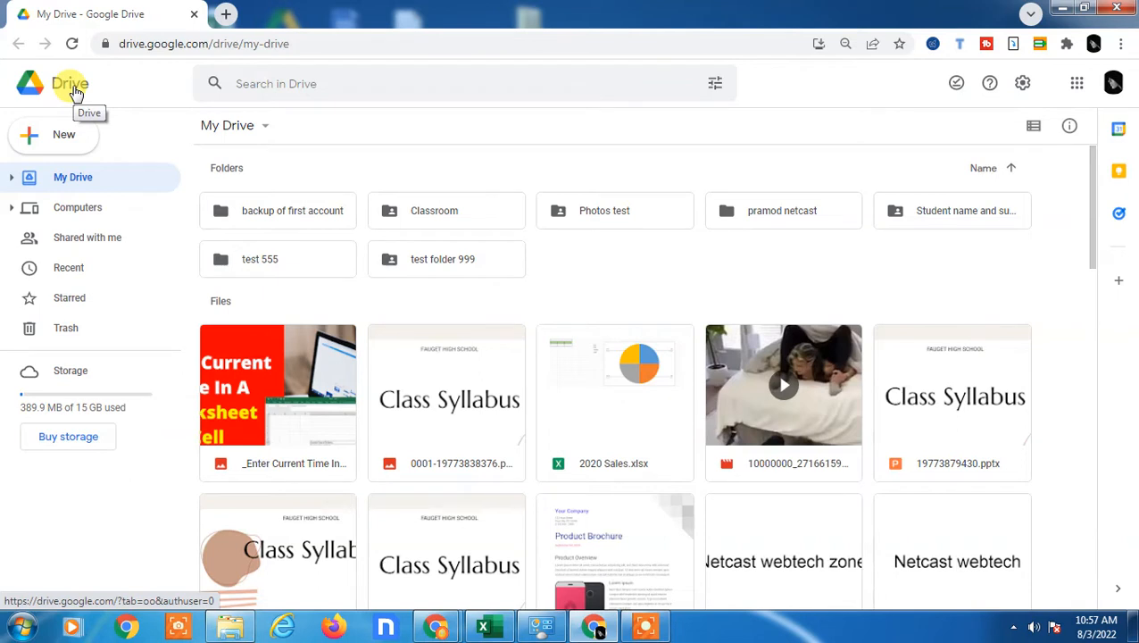
mouse_move(127, 73)
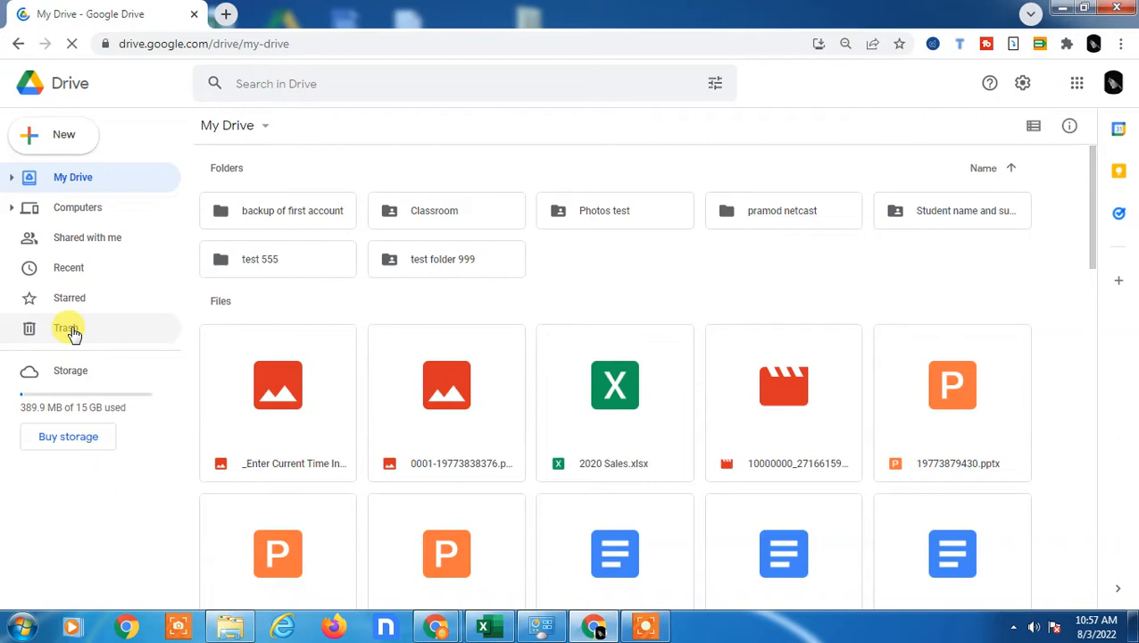
Open the Drive Trash and confirm it contains no deleted files.
left_click(65, 327)
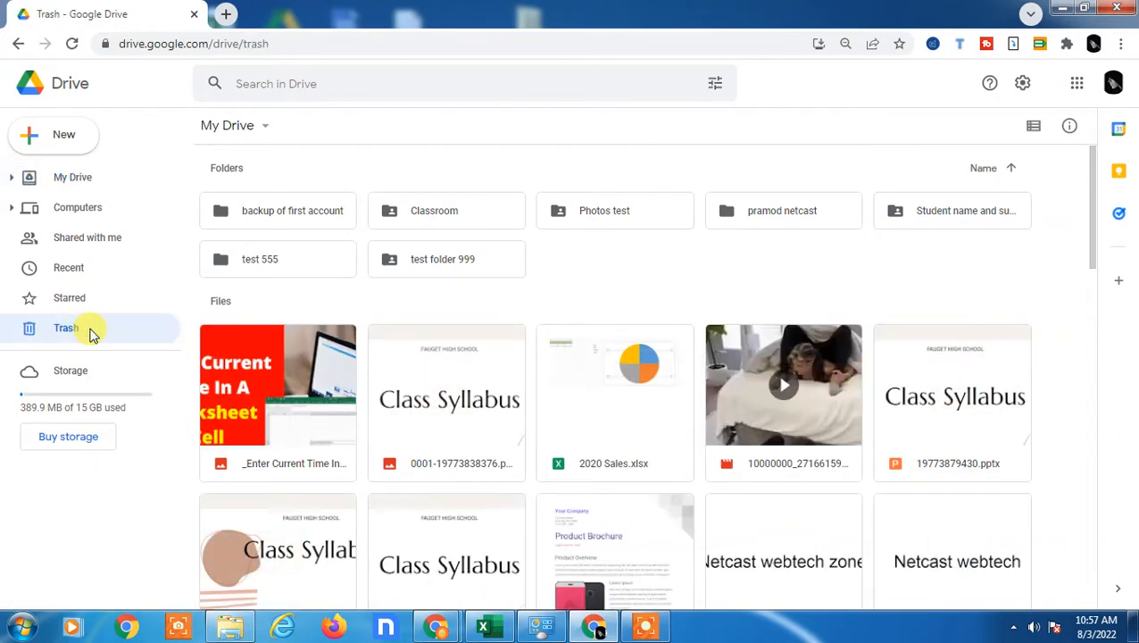
left_click(66, 328)
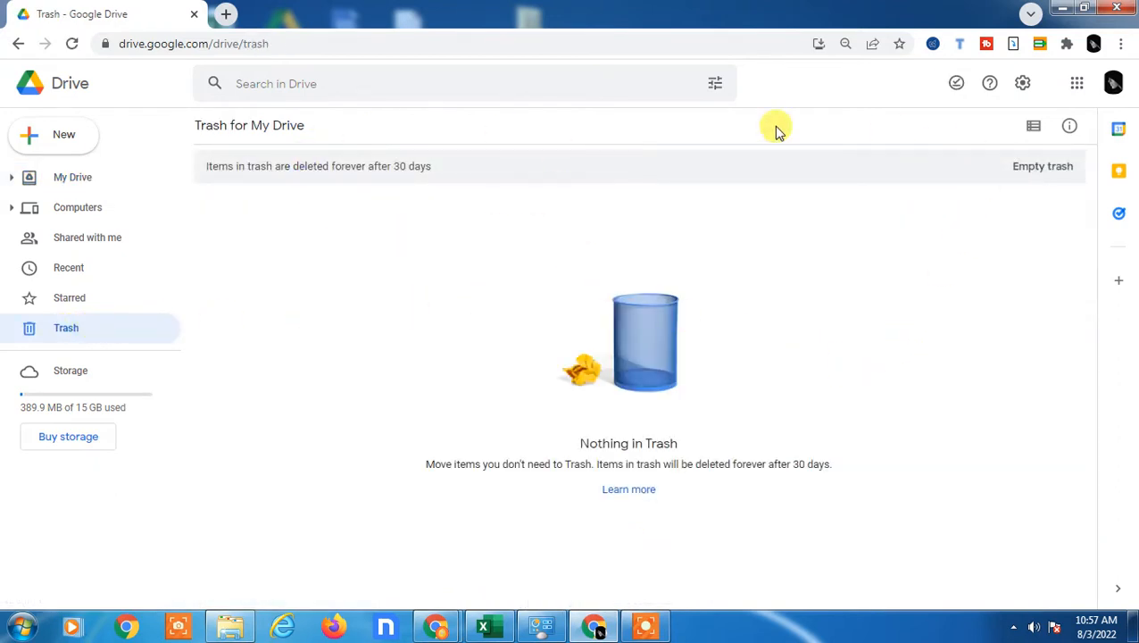
mouse_move(200, 221)
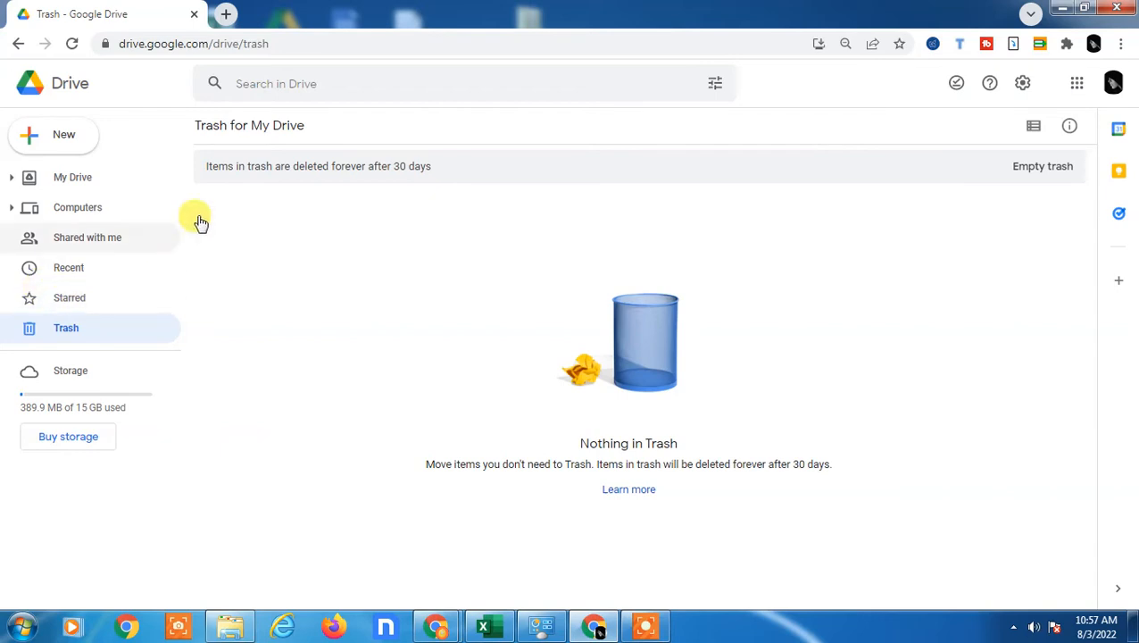
mouse_move(89, 327)
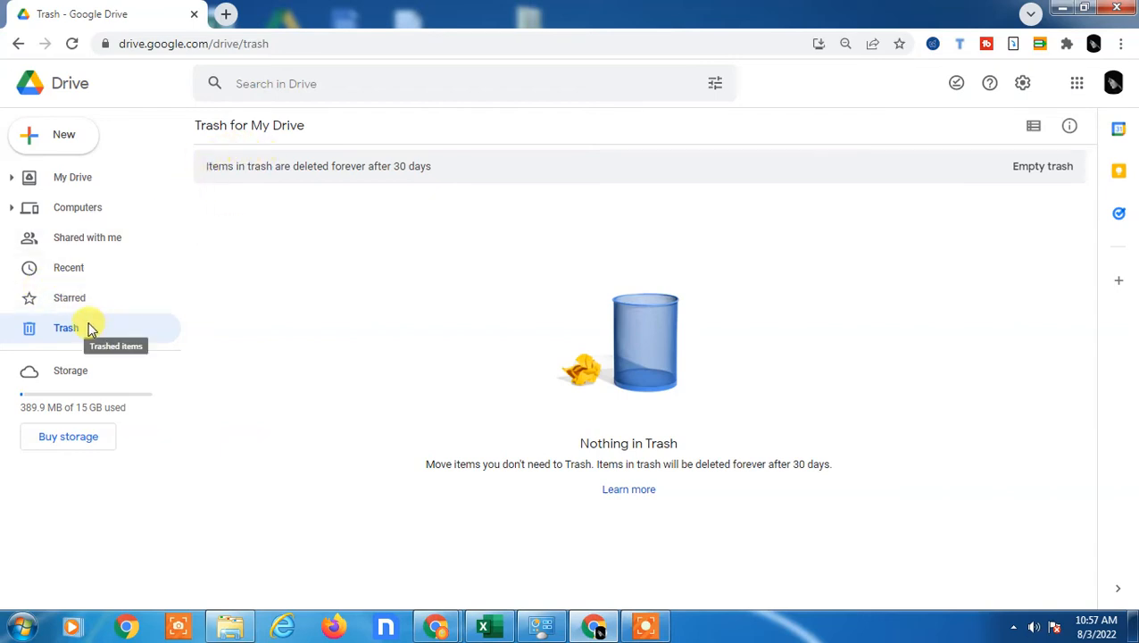
mouse_move(409, 228)
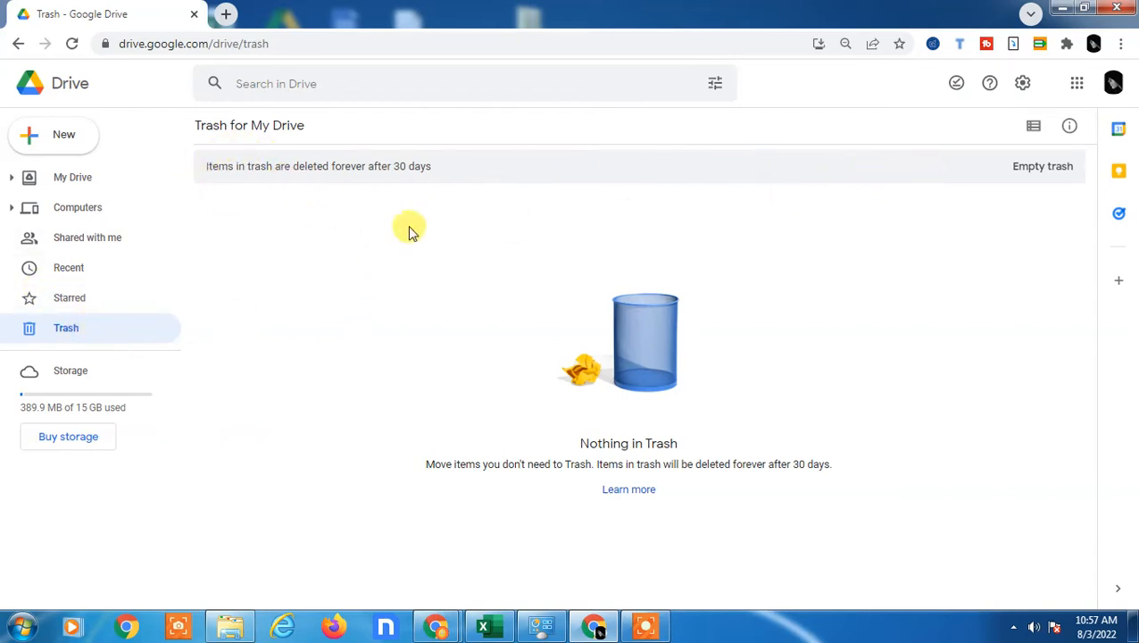
mouse_move(80, 177)
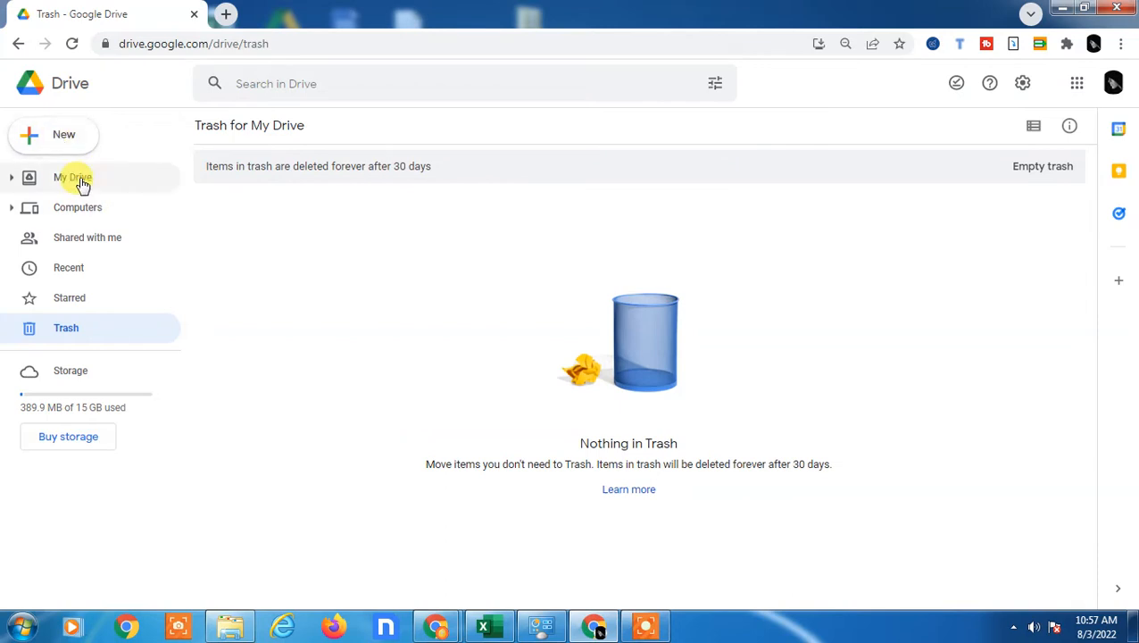
Move the 'Enter Current Time In A Worksheet Cell' image from My Drive to the trash.
left_click(73, 177)
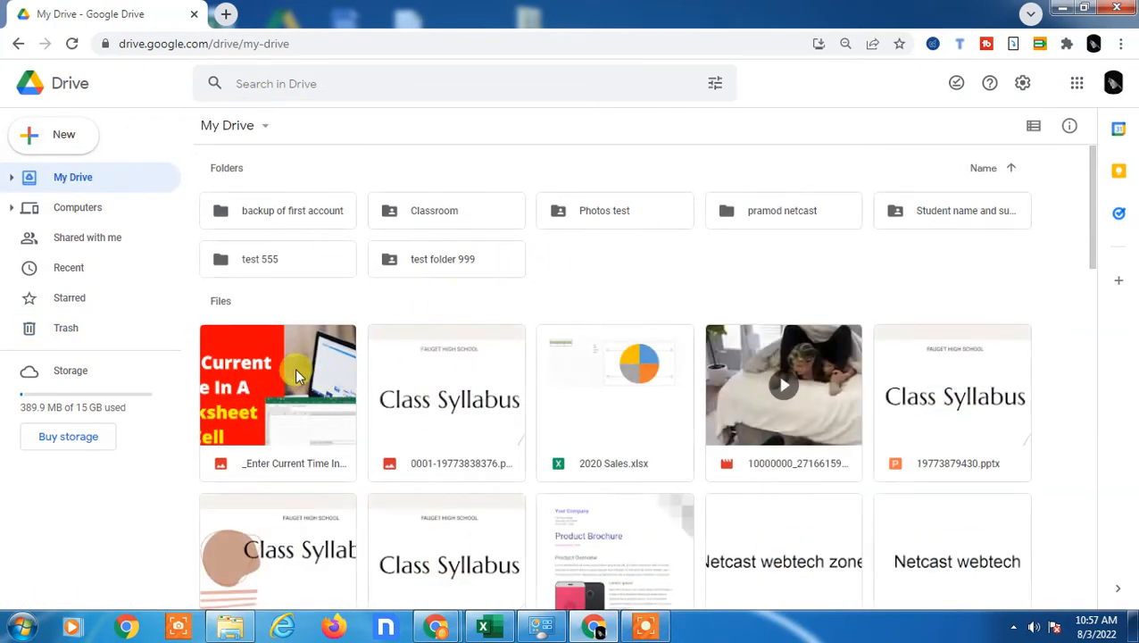
left_click(278, 385)
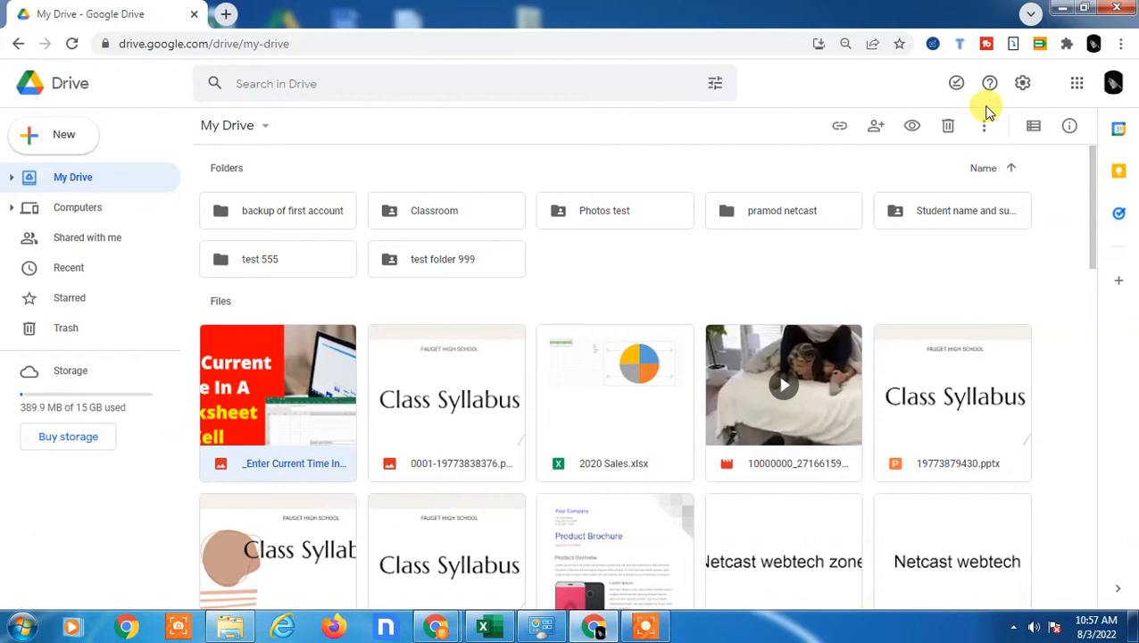
left_click(947, 125)
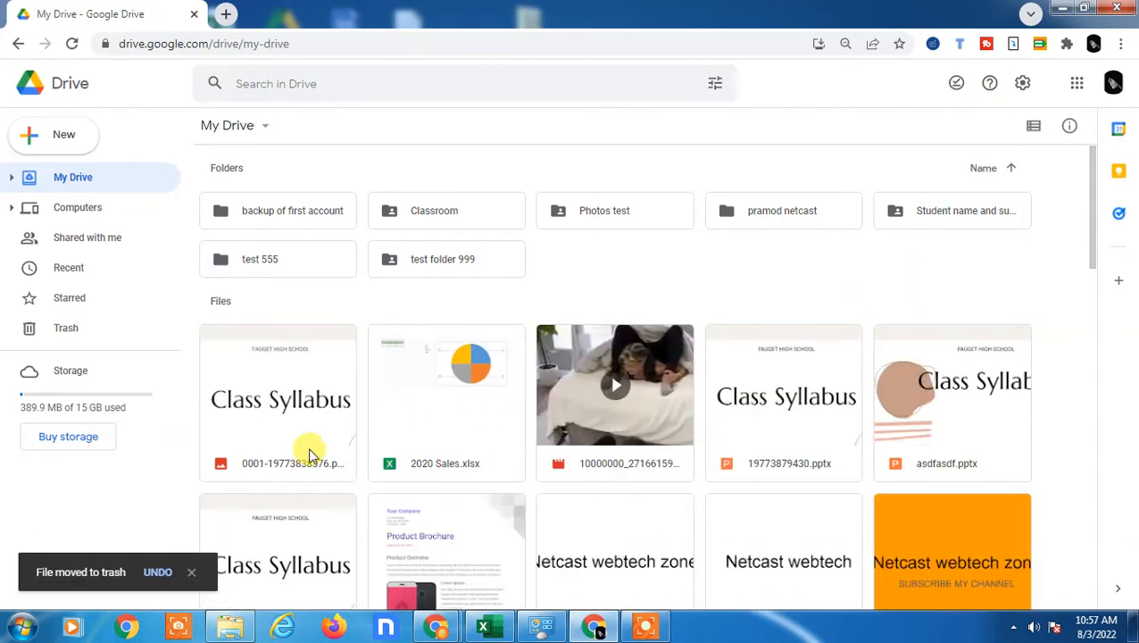
Restore the image from Trash and return to My Drive.
left_click(65, 328)
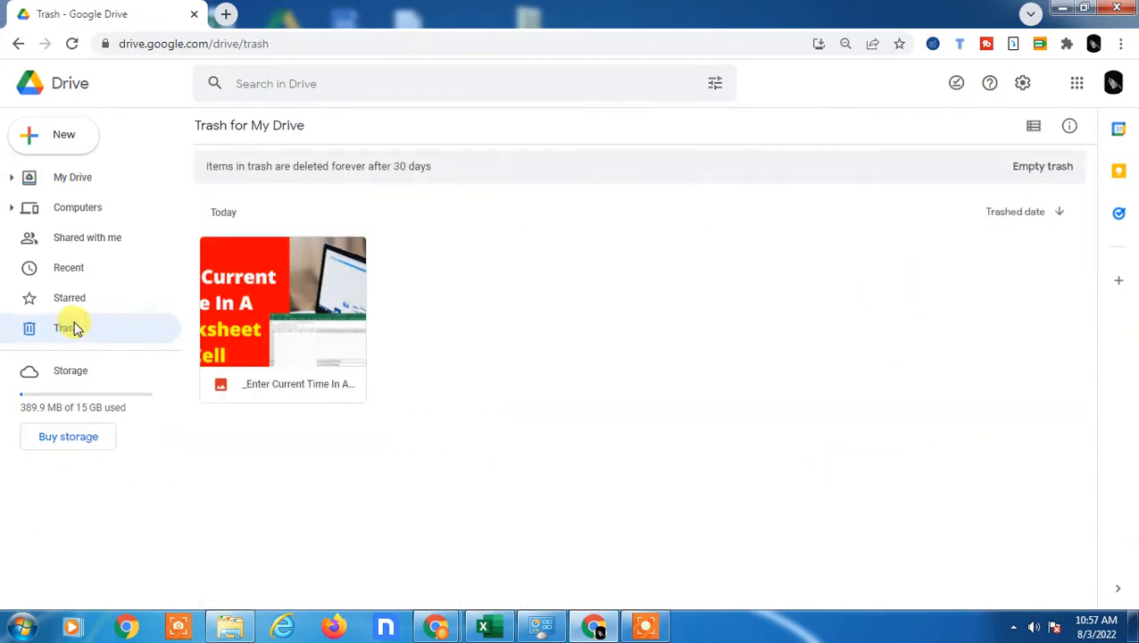
mouse_move(308, 268)
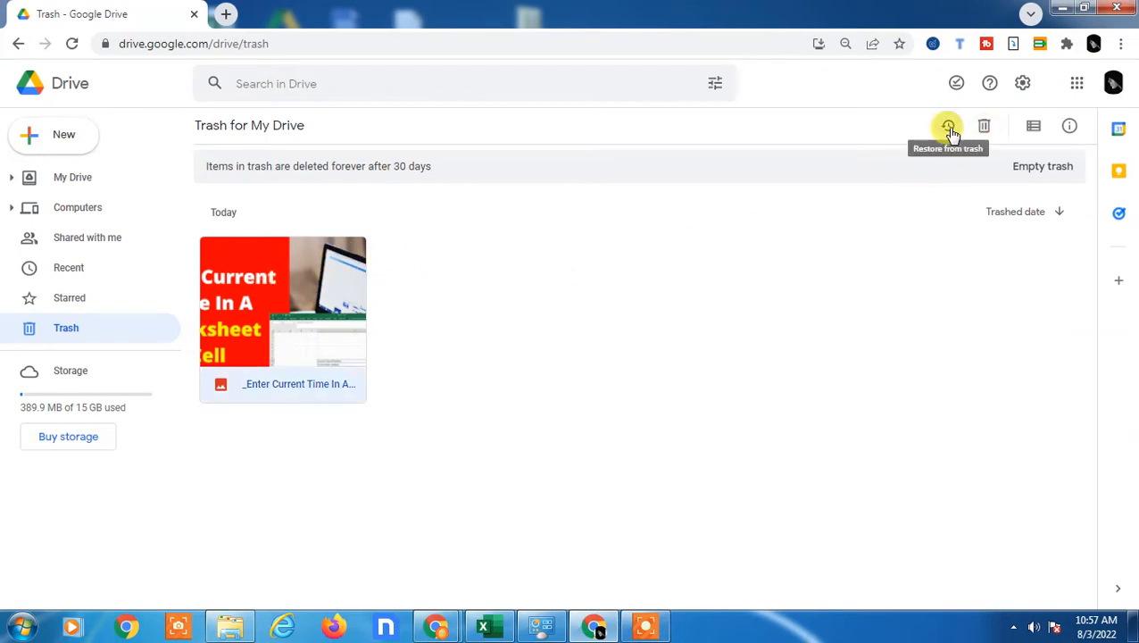
mouse_move(295, 295)
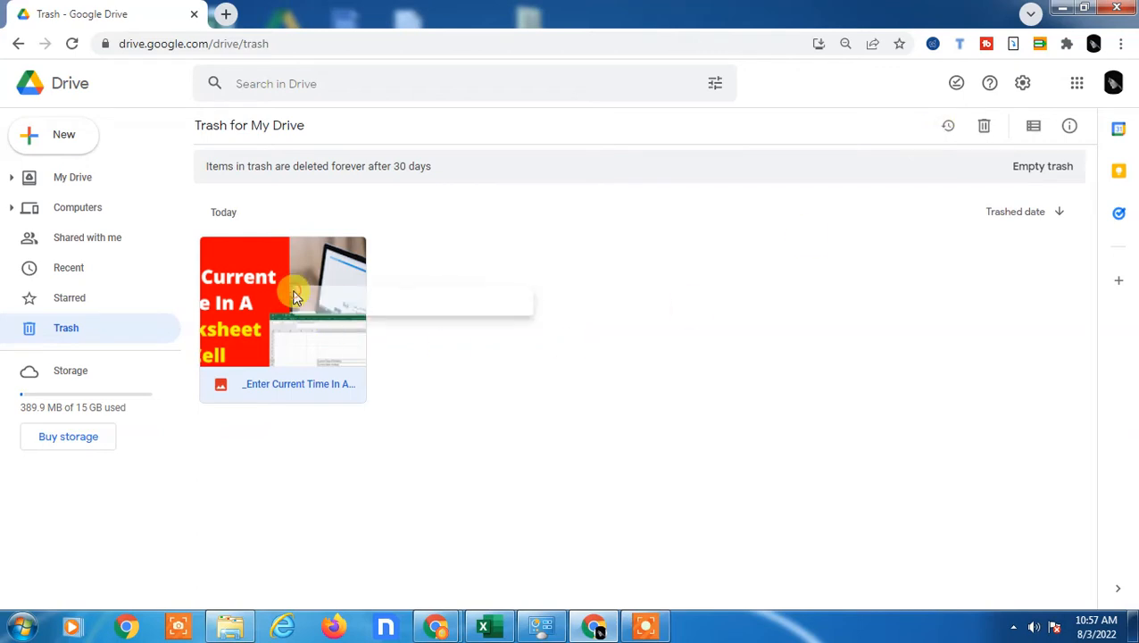
right_click(295, 299)
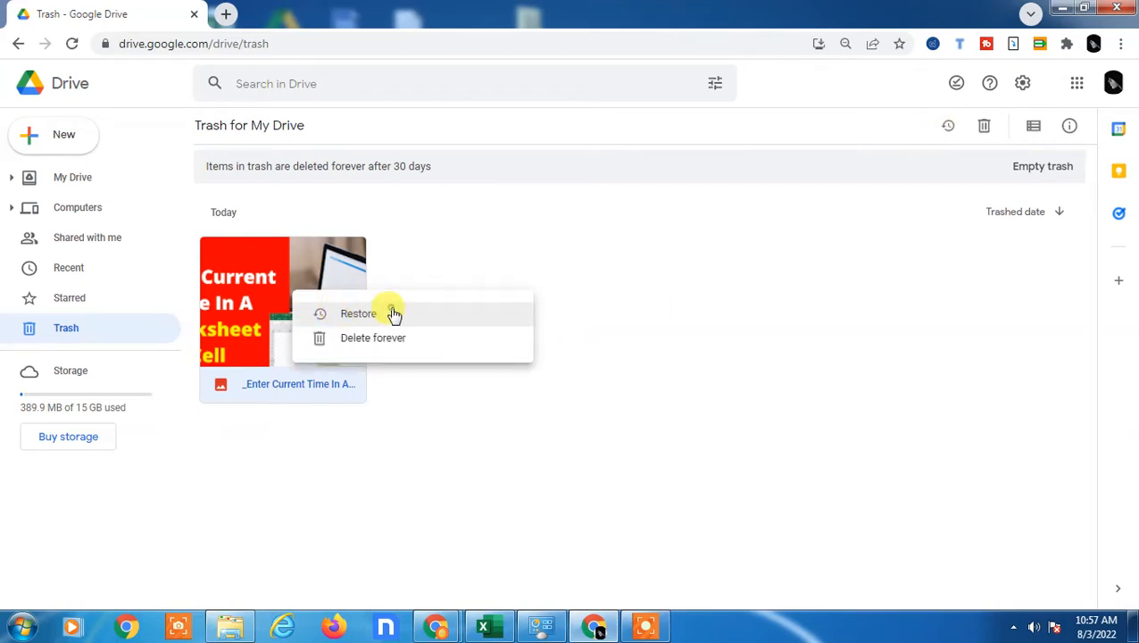
left_click(358, 313)
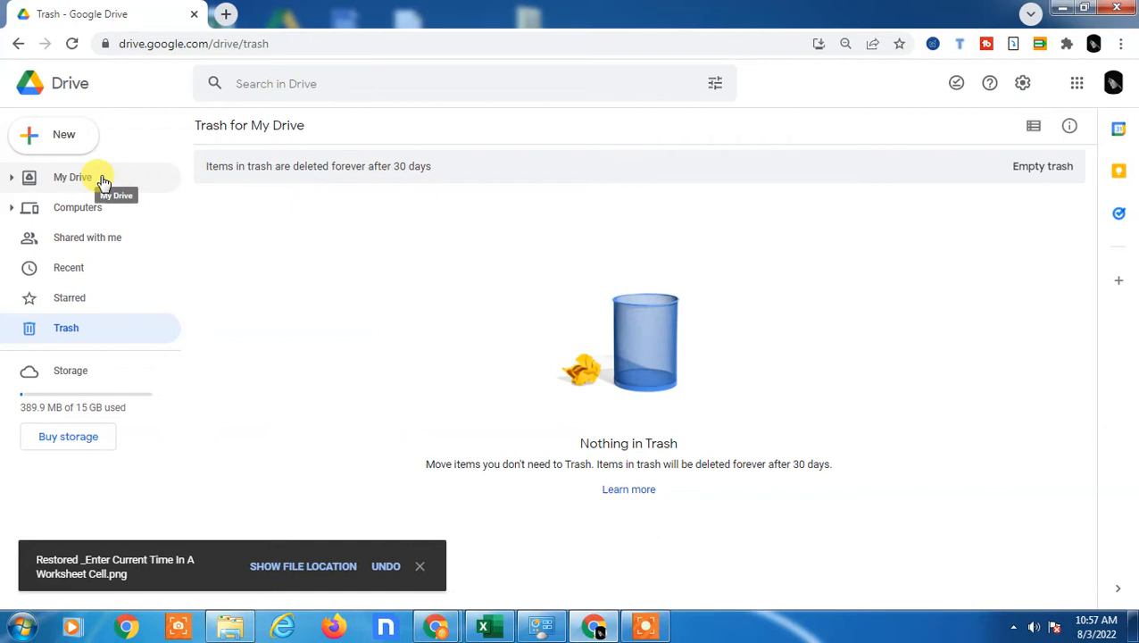
left_click(72, 177)
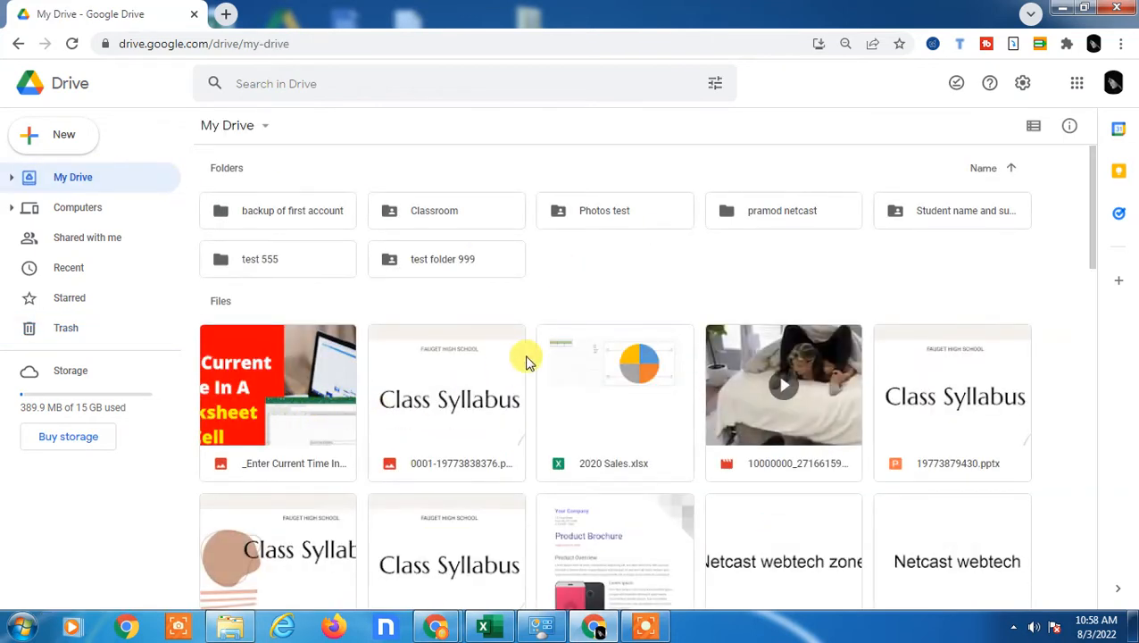
Open the advanced search options, then close them and dismiss the search suggestions.
left_click(312, 83)
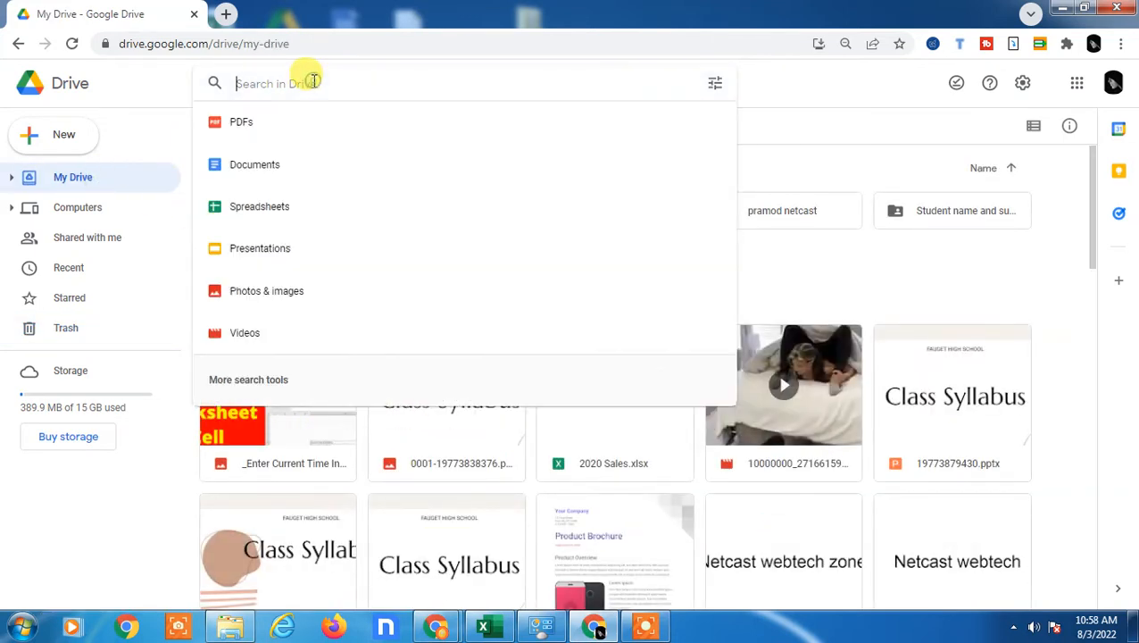
mouse_move(449, 81)
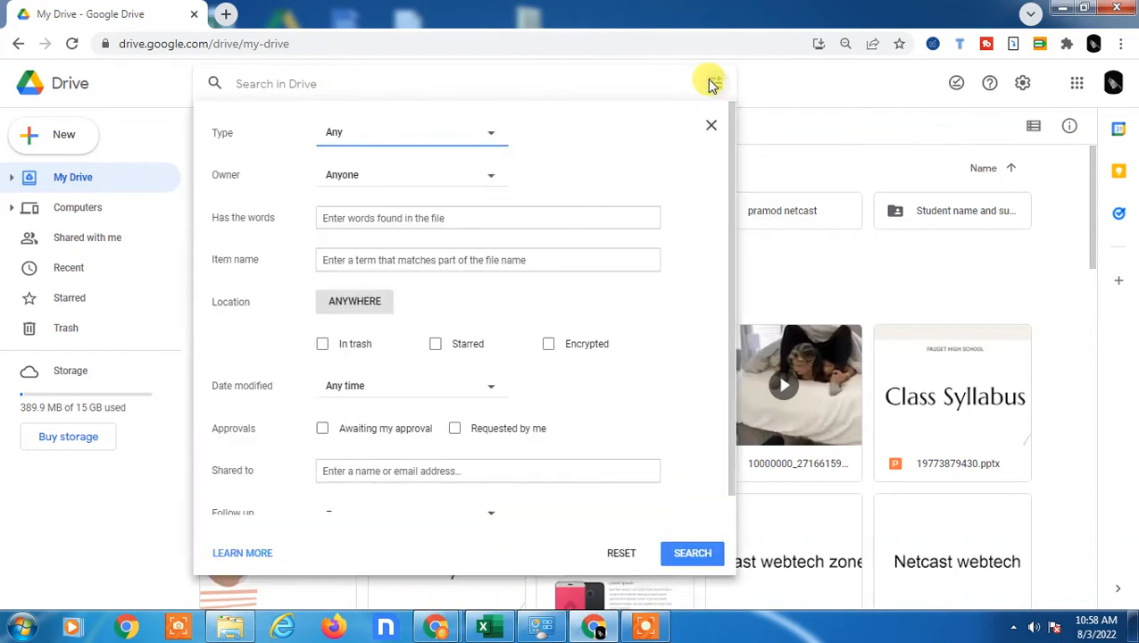
mouse_move(539, 350)
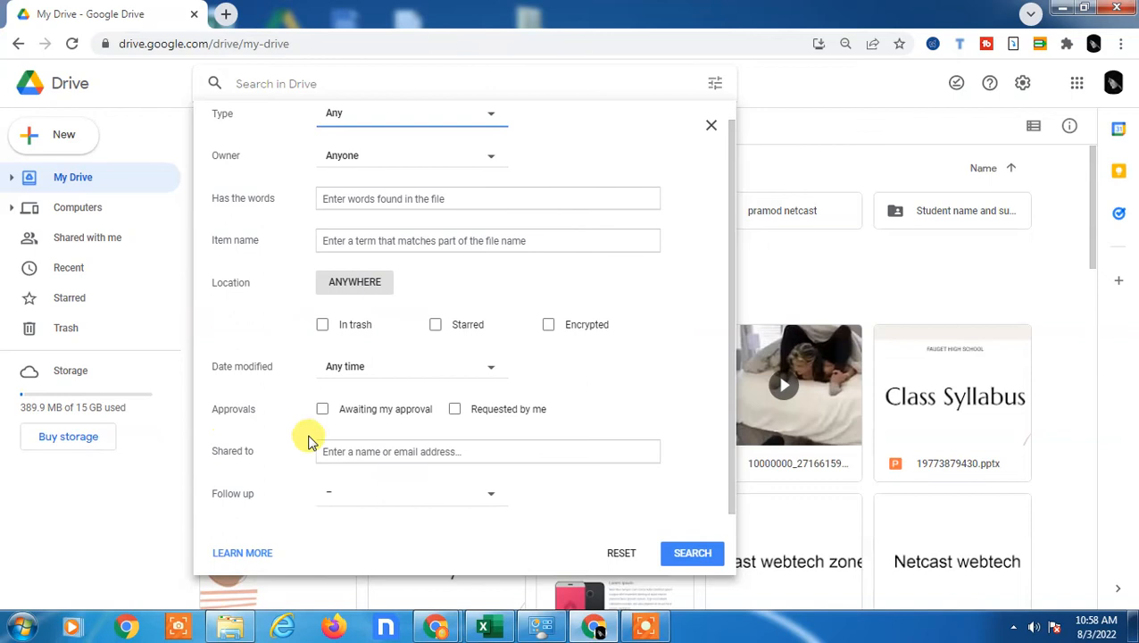
left_click(488, 198)
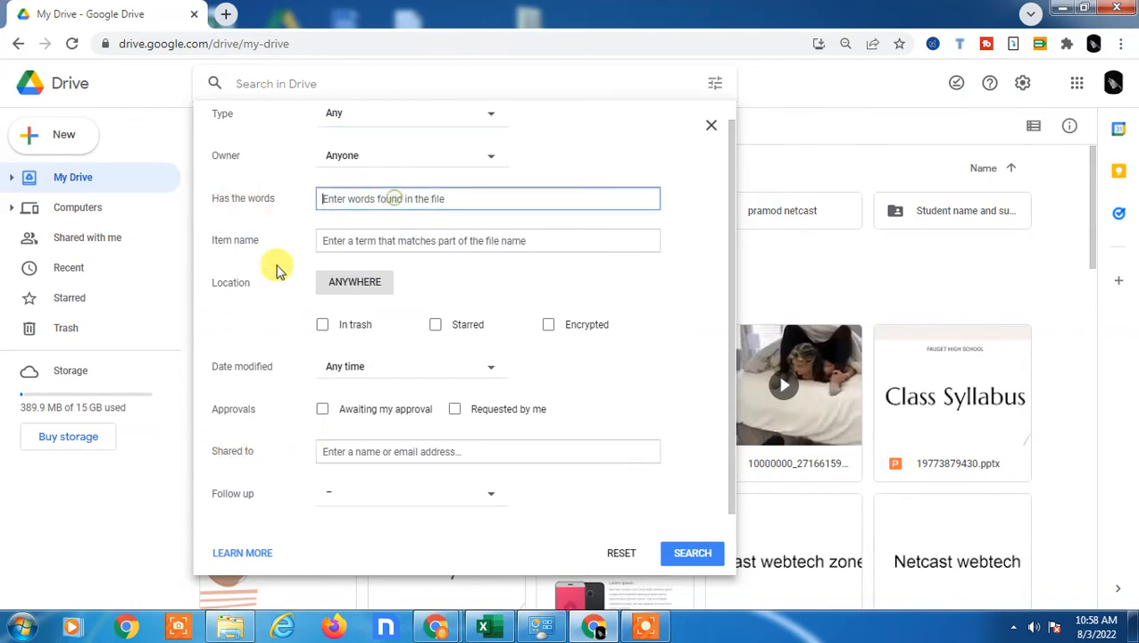
mouse_move(237, 553)
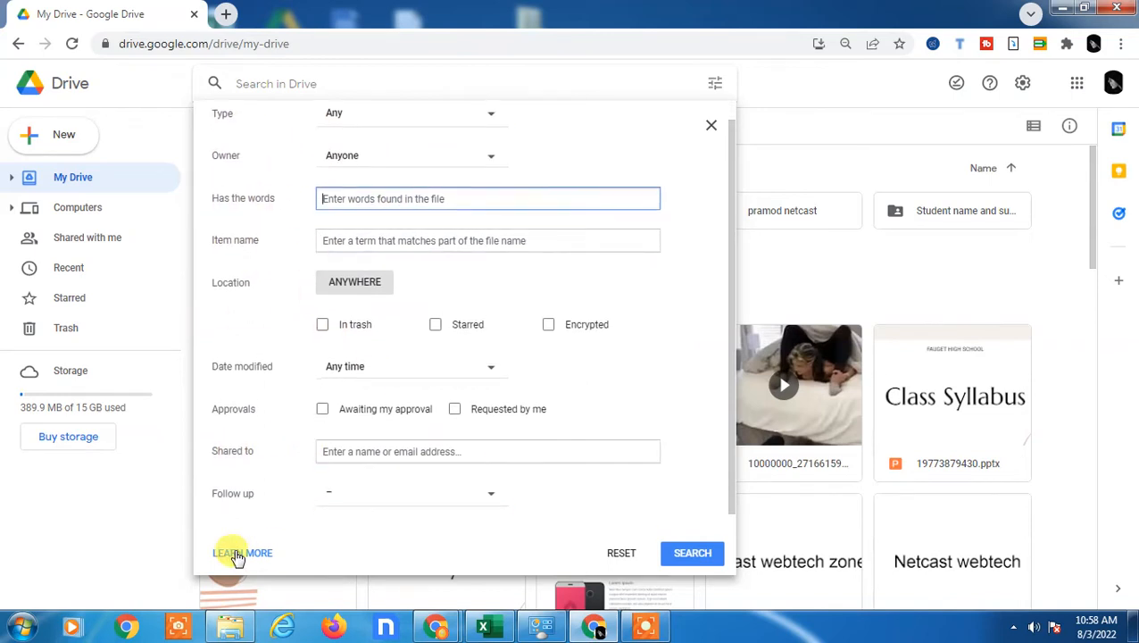
mouse_move(350, 527)
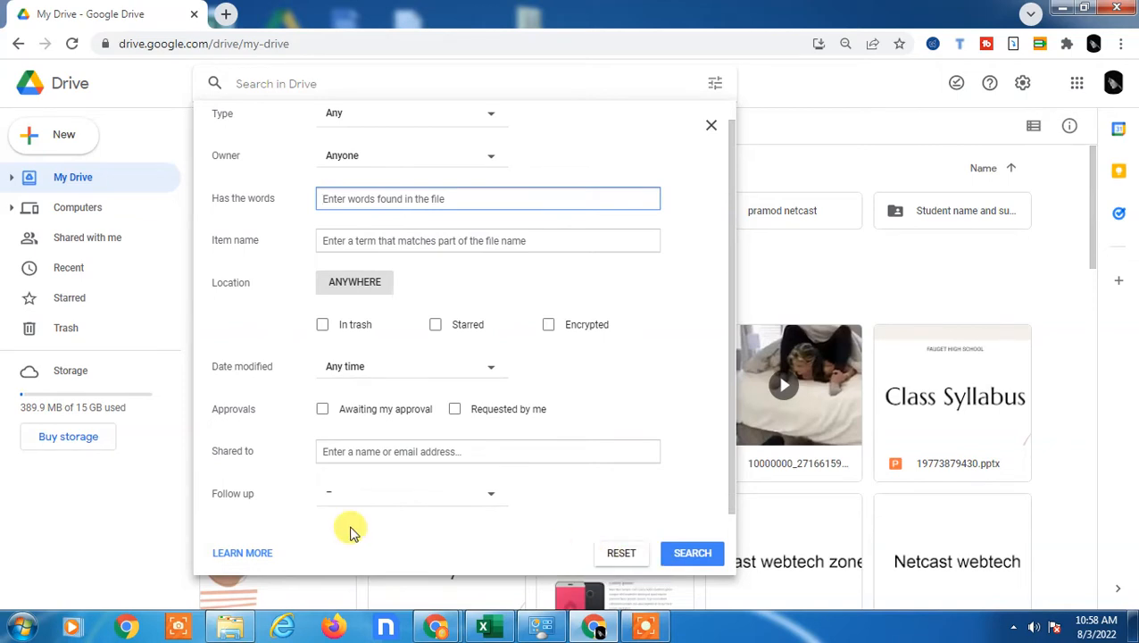
mouse_move(728, 152)
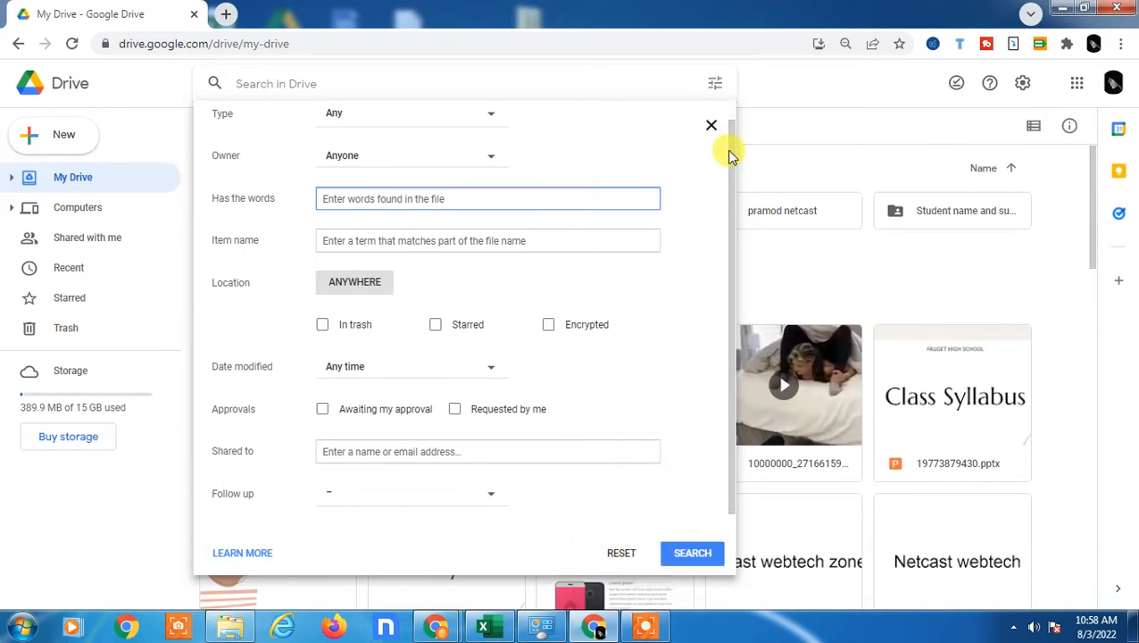
left_click(712, 125)
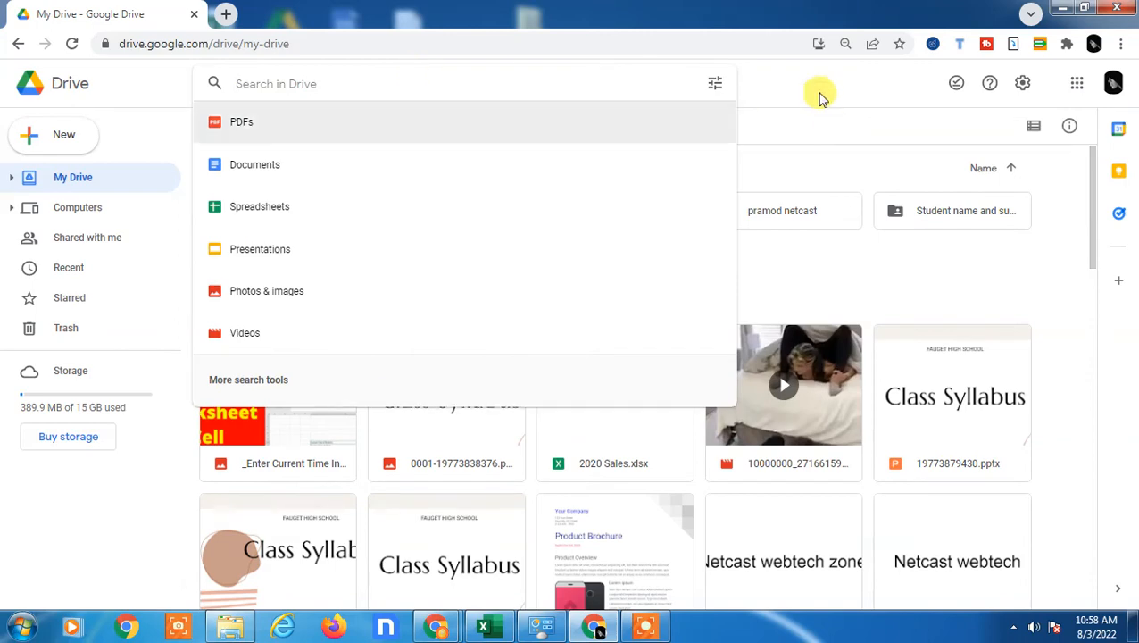
left_click(820, 94)
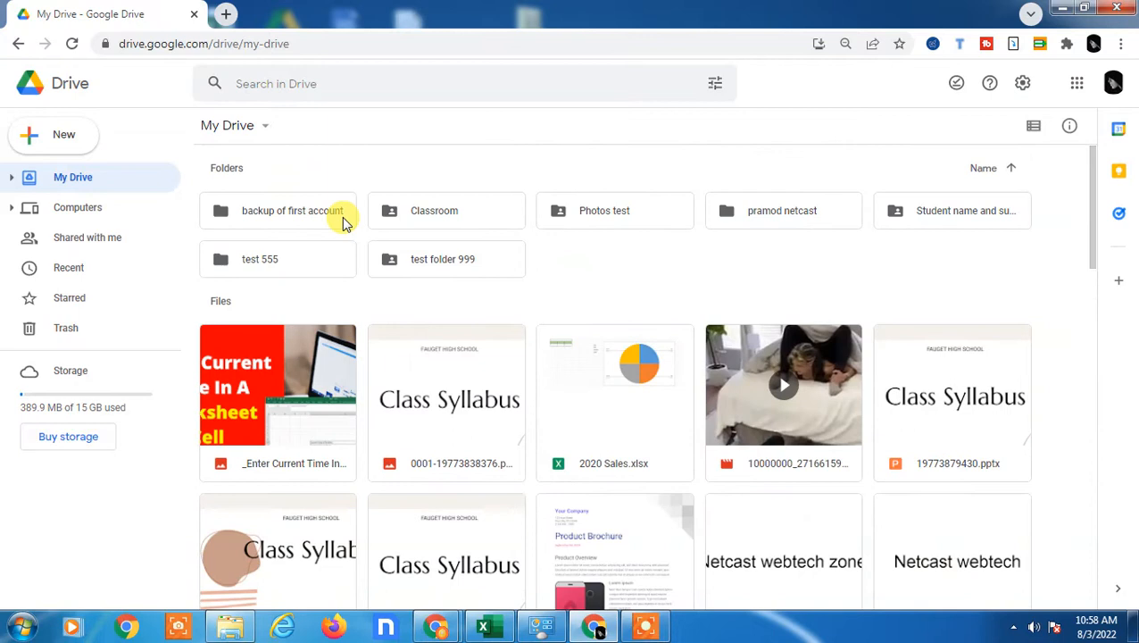
mouse_move(154, 92)
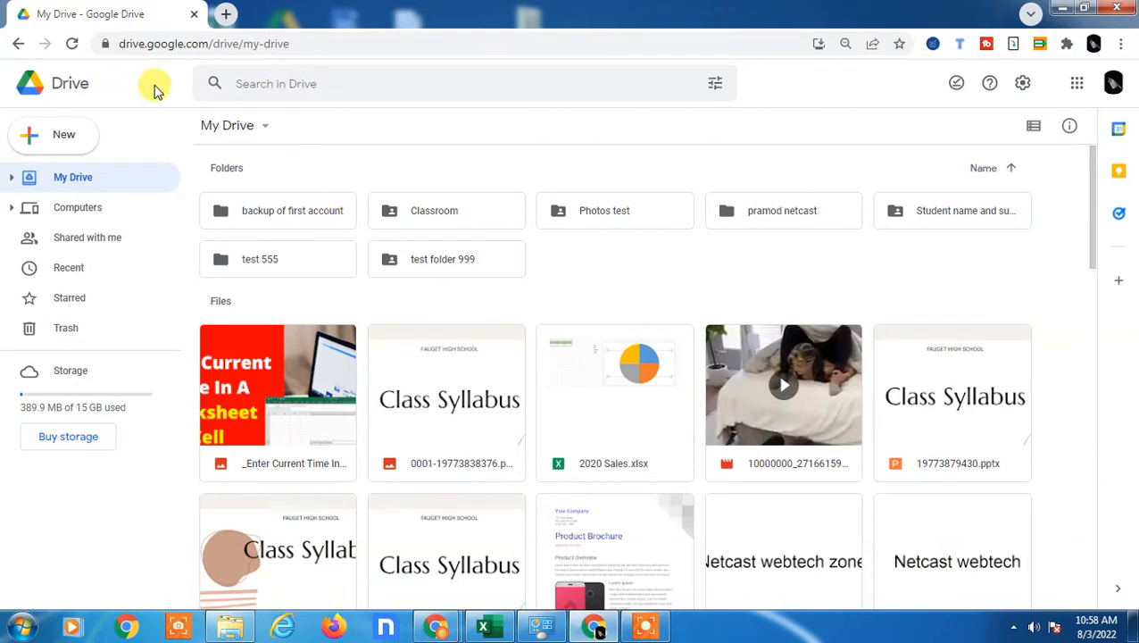
mouse_move(990, 83)
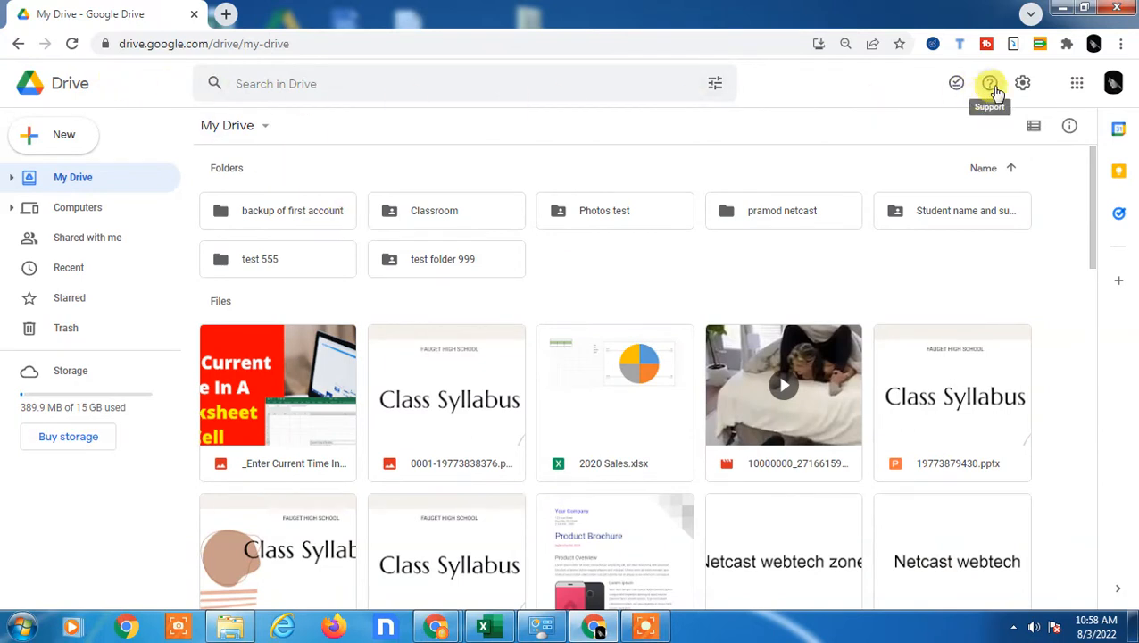
mouse_move(912, 118)
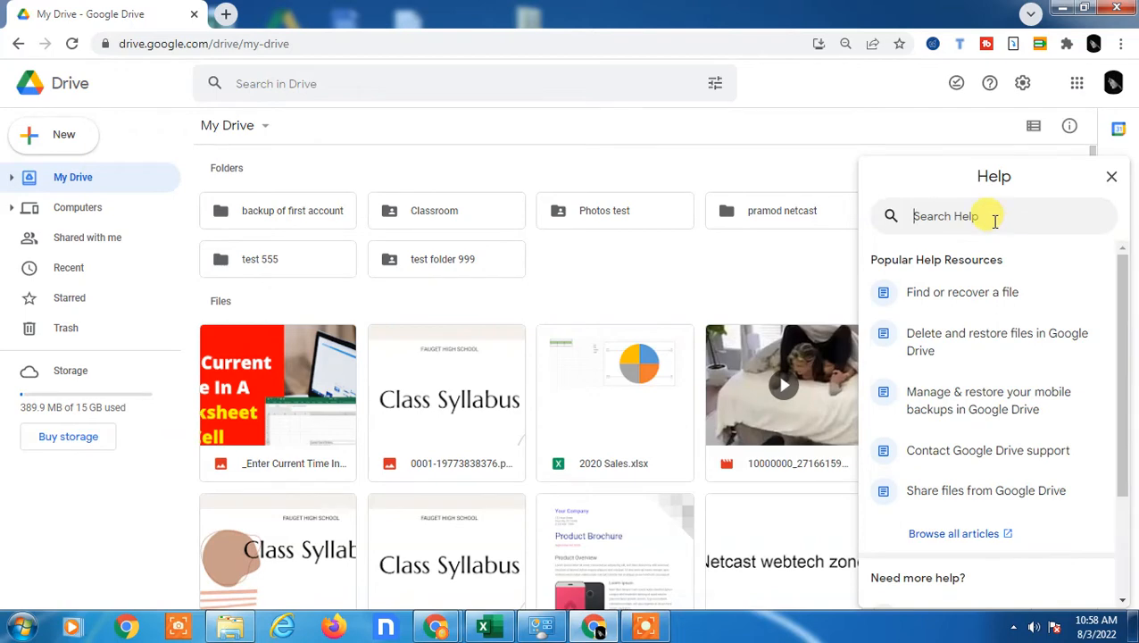
Search Help for 'res', open 'Delete and restore files in Google Drive', and skim it.
type("re")
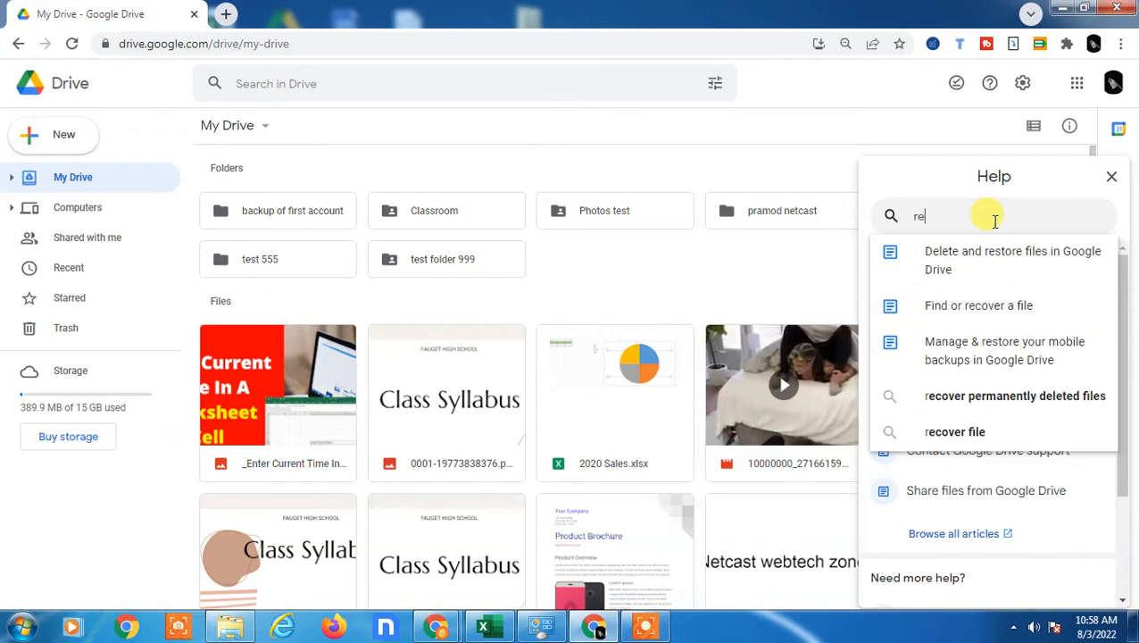
type("s")
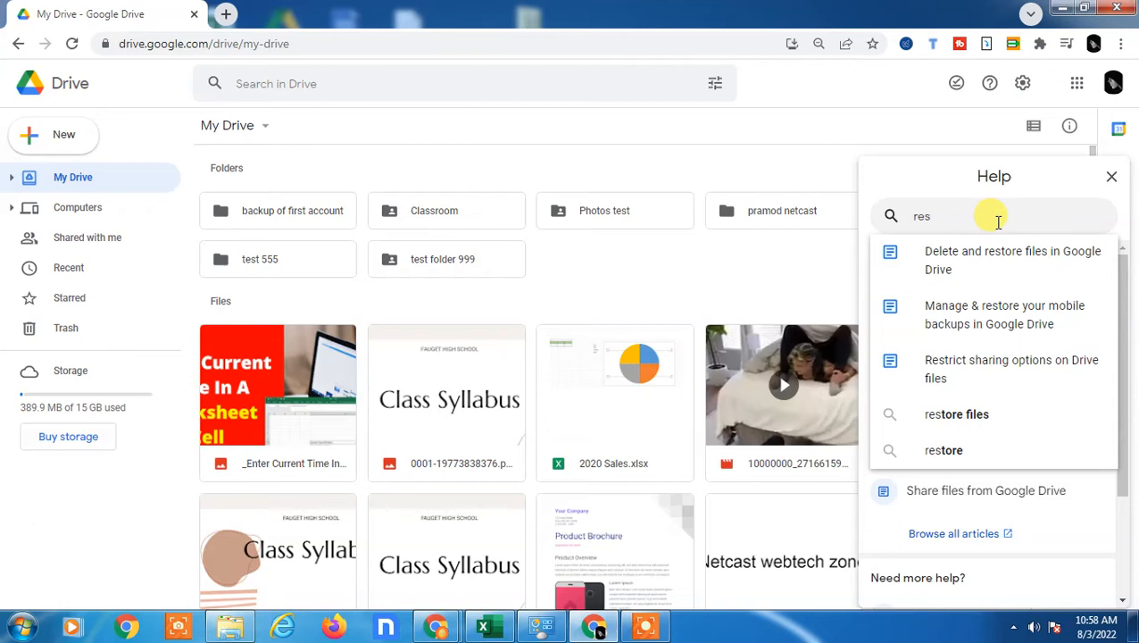
mouse_move(1053, 314)
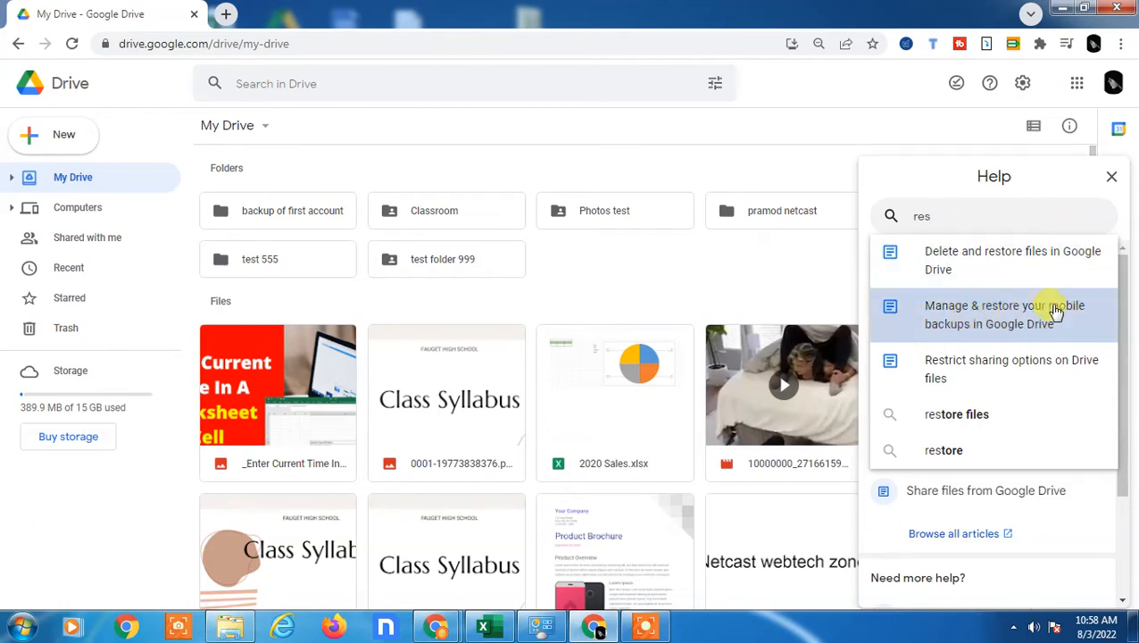
mouse_move(981, 260)
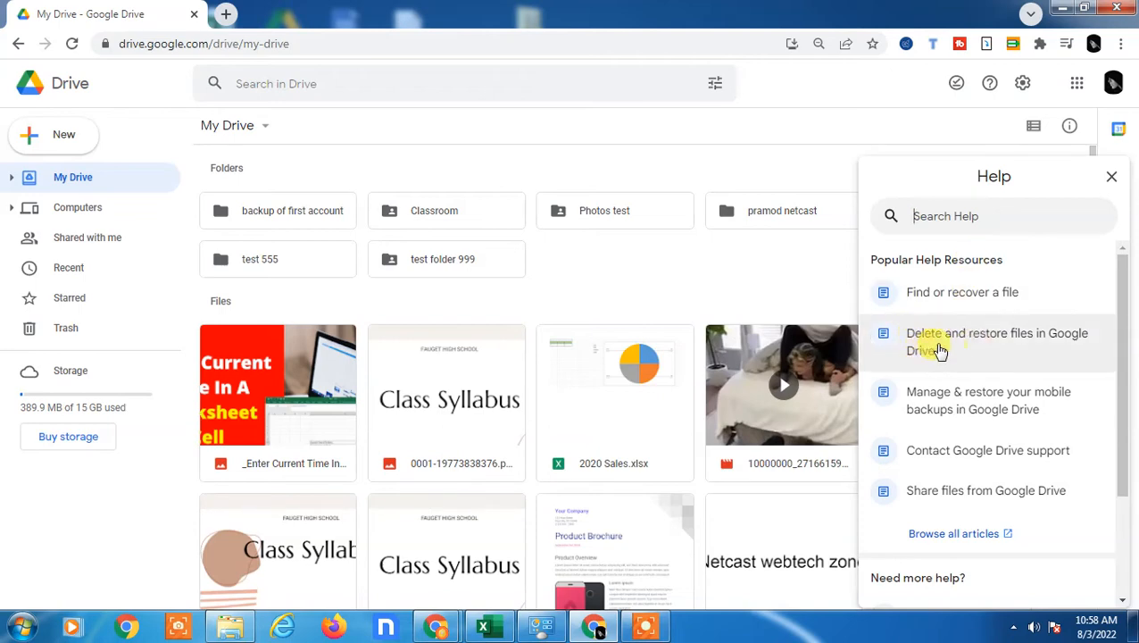
mouse_move(980, 363)
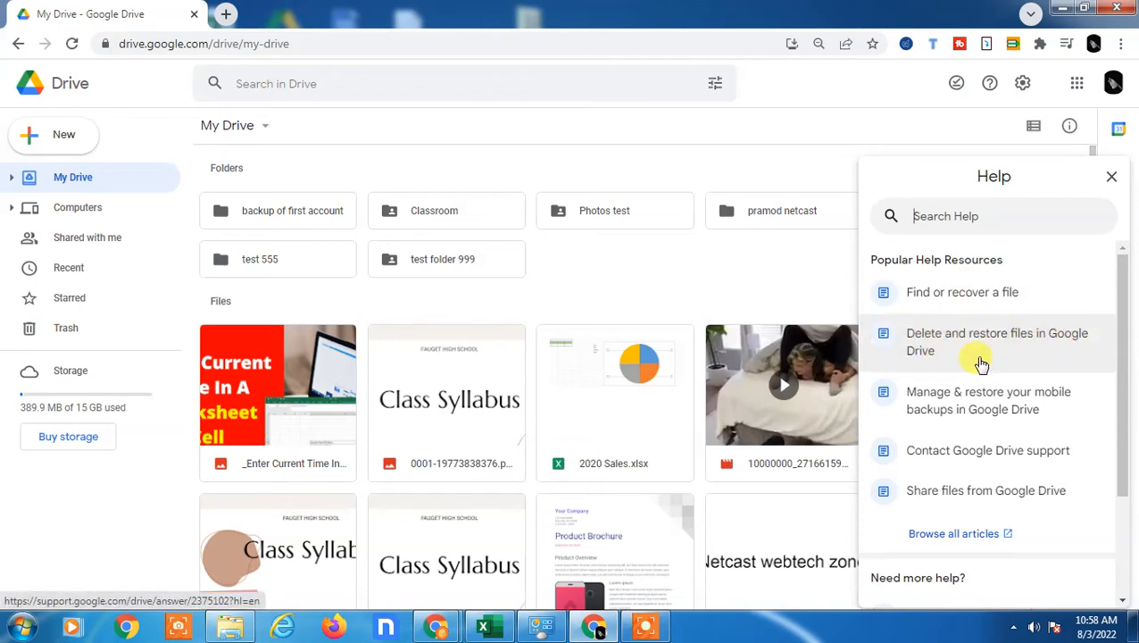
left_click(997, 341)
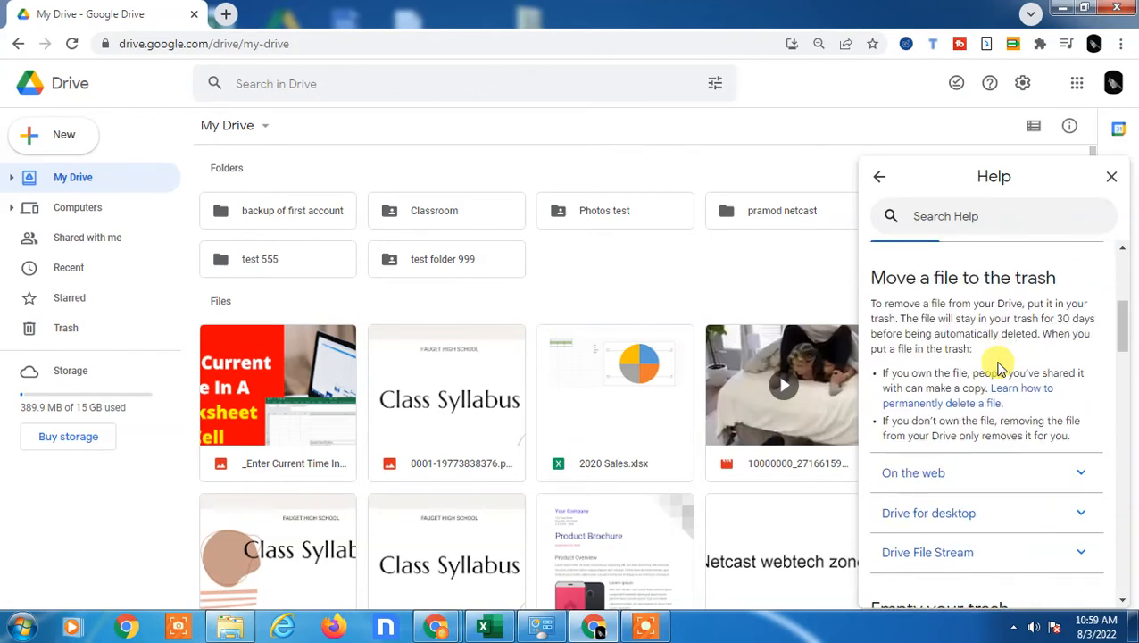
scroll("down", 3)
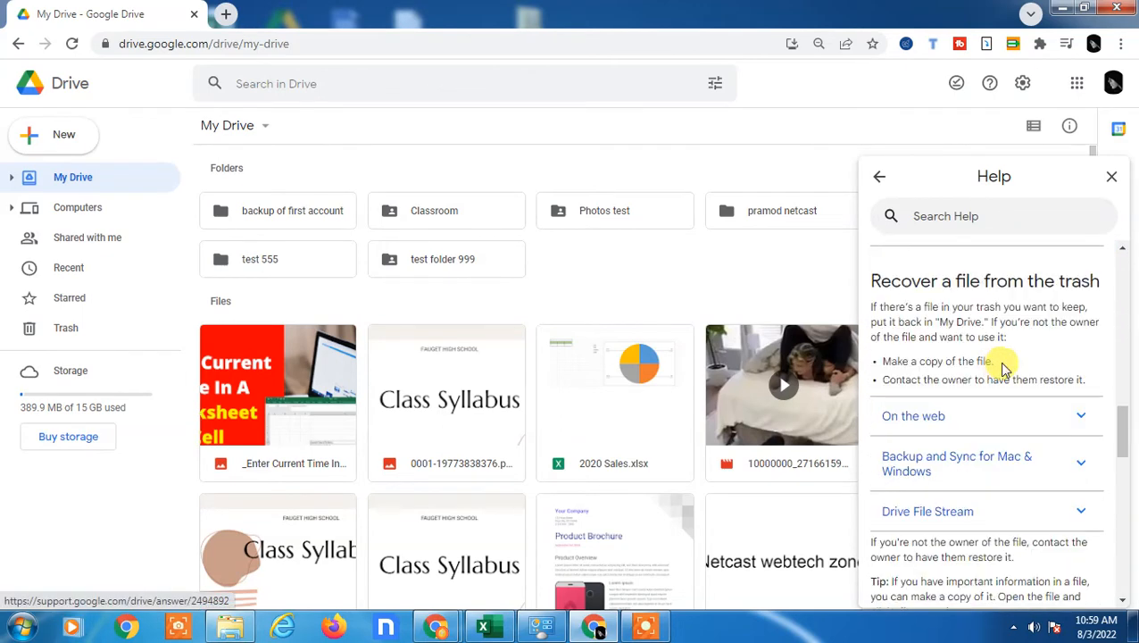
scroll("down", 3)
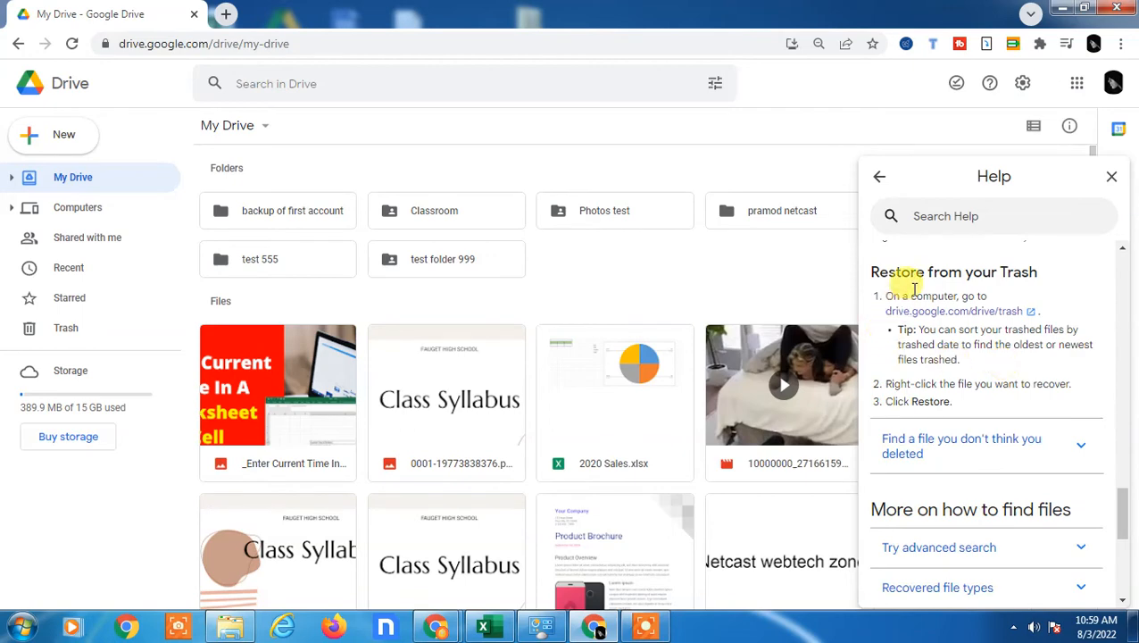
scroll("up", 3)
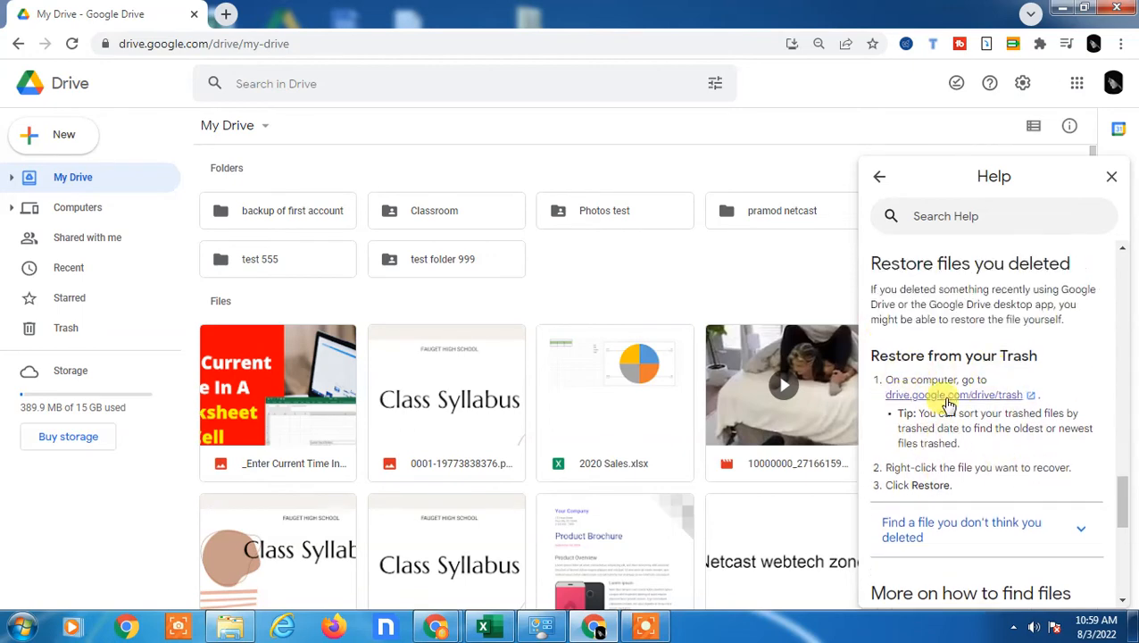
scroll("down", 3)
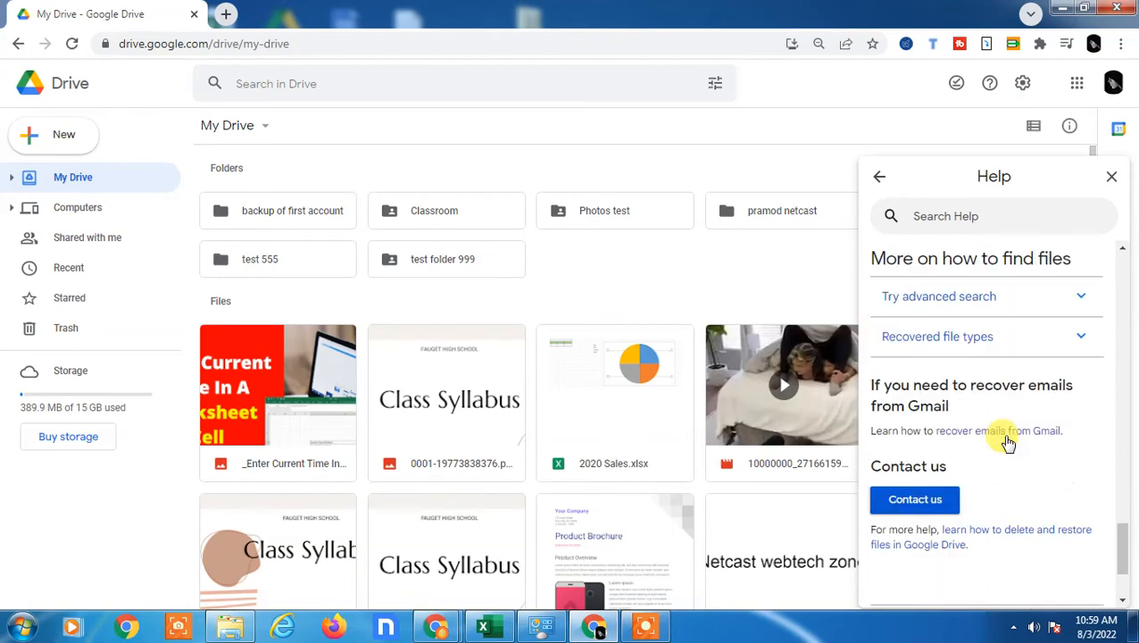
scroll("up", 3)
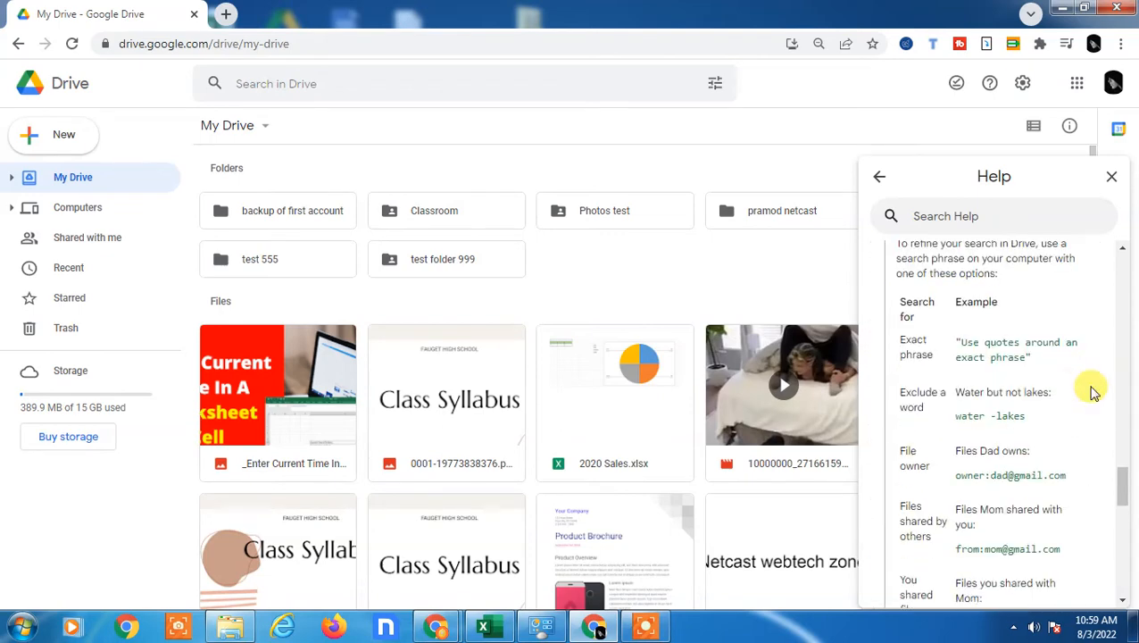
mouse_move(953, 370)
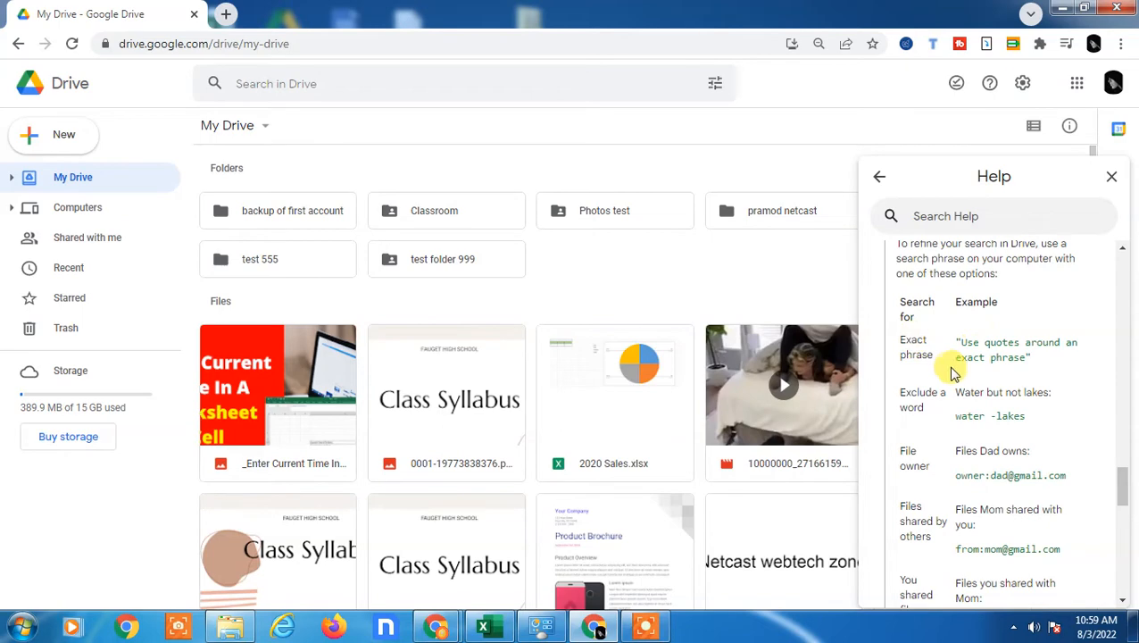
Scroll the help article past the recovery conditions down to the Contact us section.
scroll("down", 3)
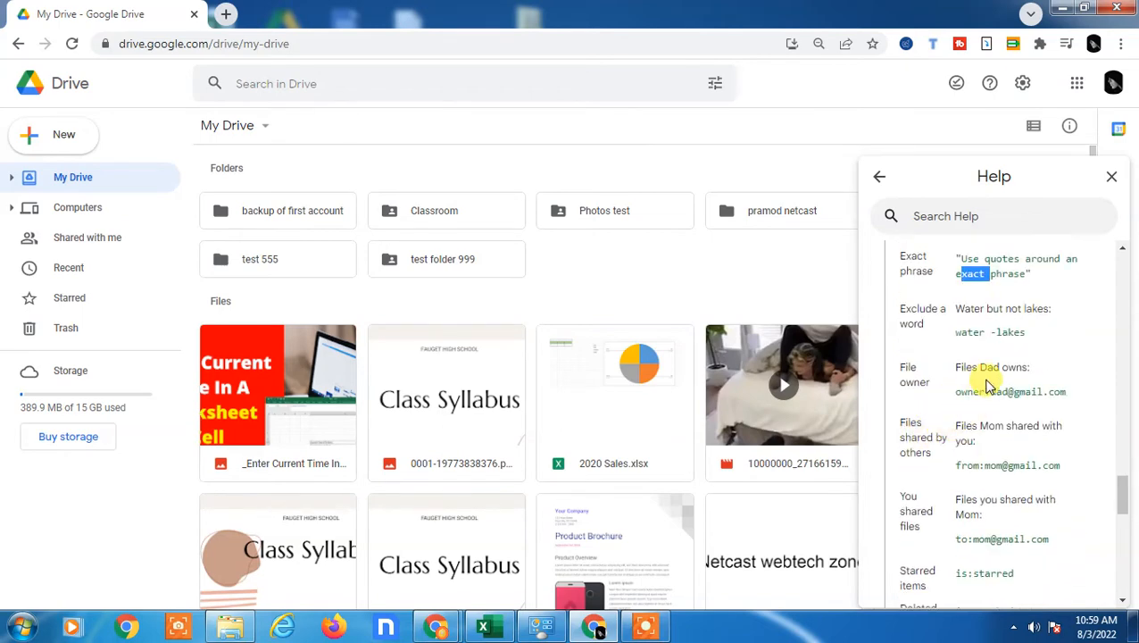
scroll("down", 3)
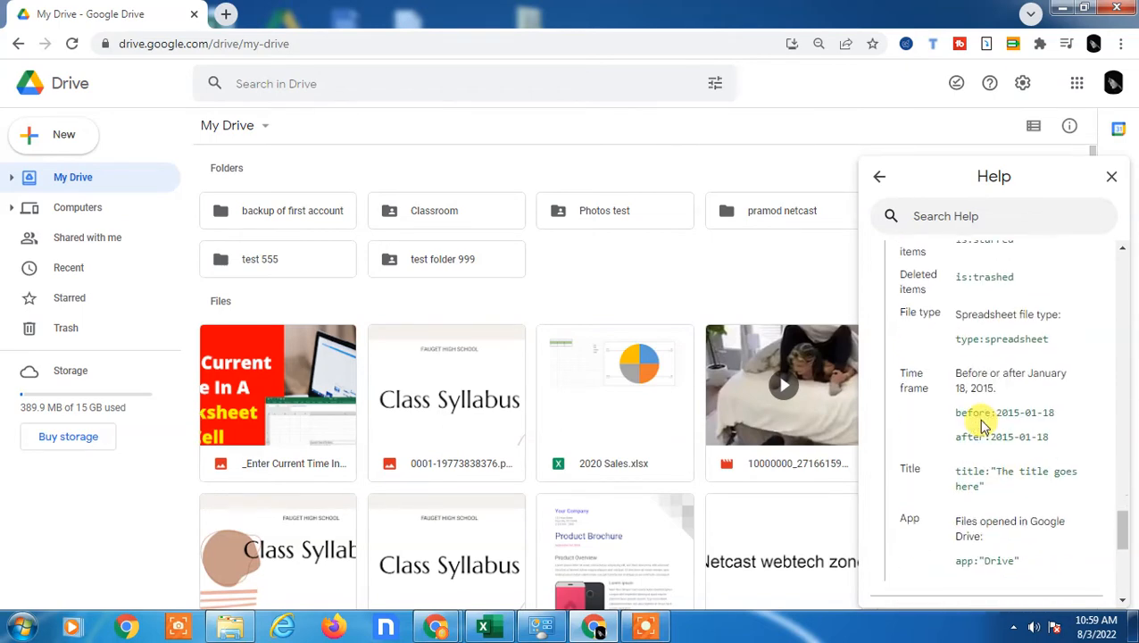
scroll("down", 3)
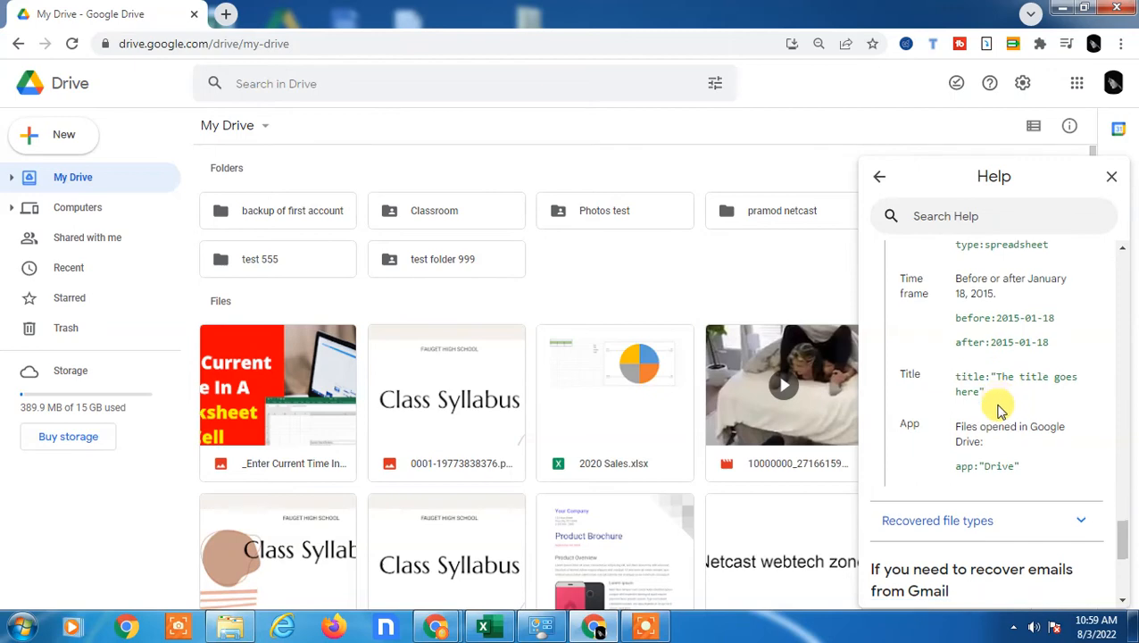
scroll("down", 3)
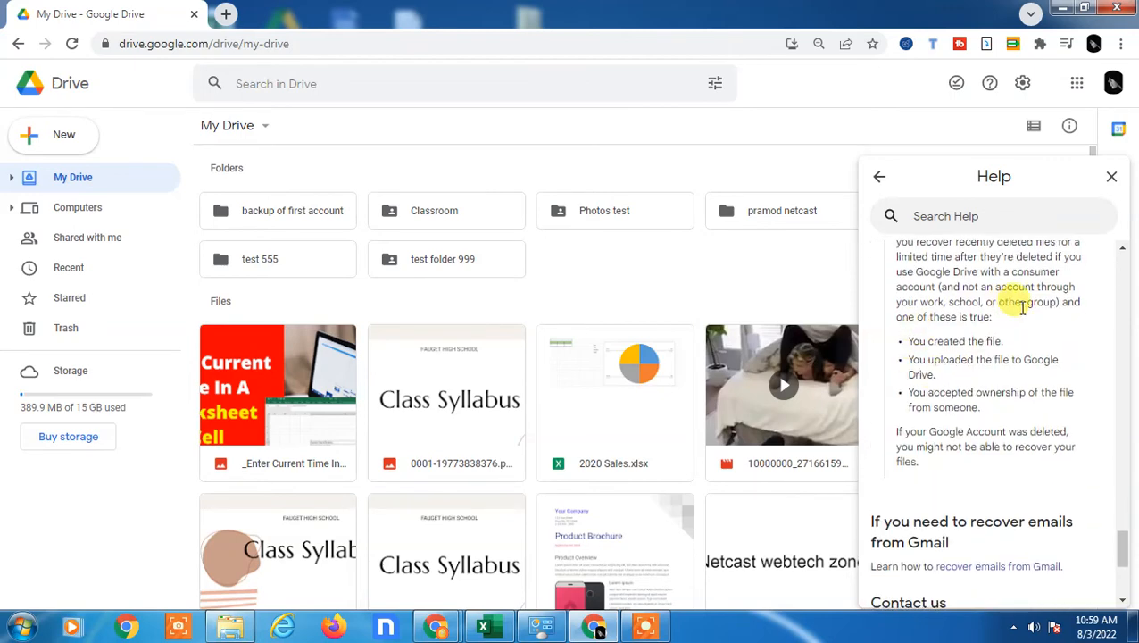
scroll("down", 3)
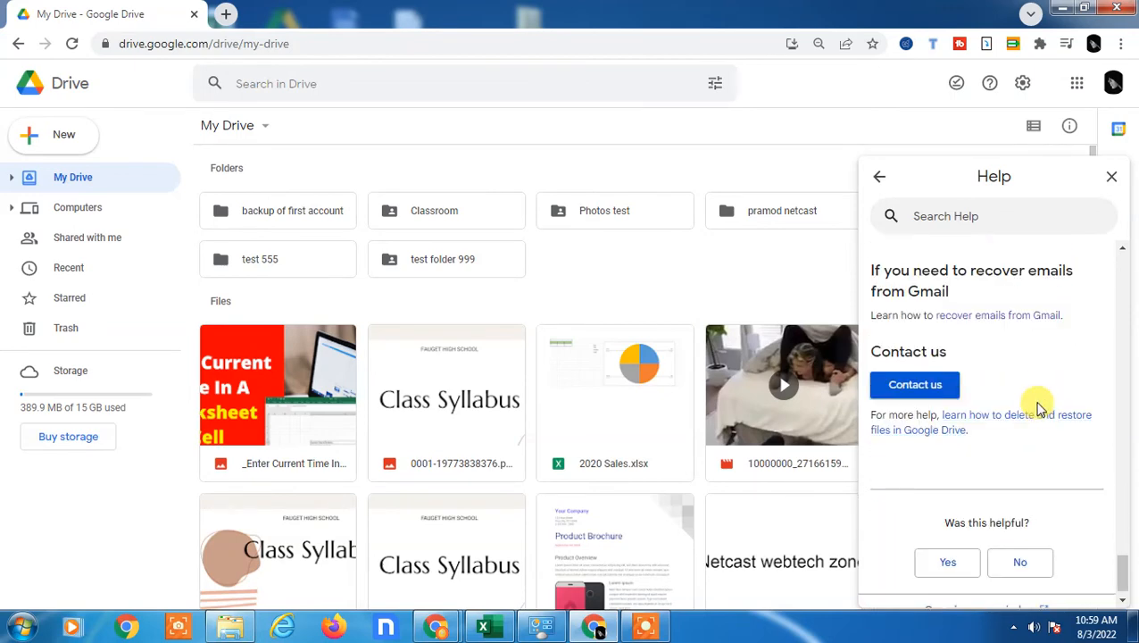
scroll("up", 3)
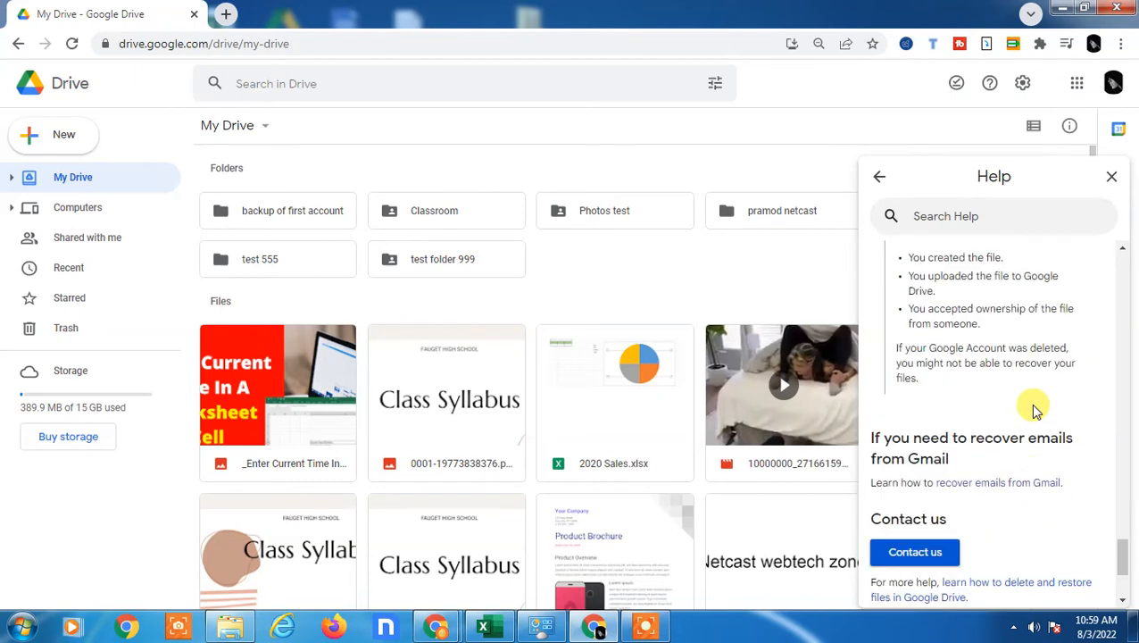
scroll("down", 3)
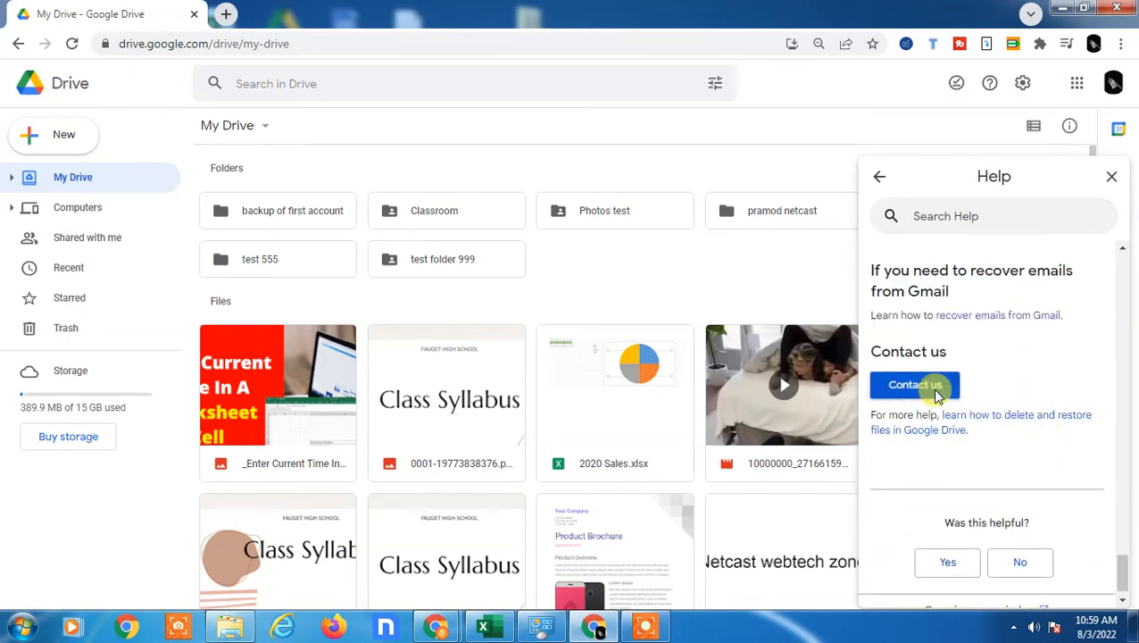
Choose Contact us and confirm the account password to reach the File Recovery form.
left_click(914, 385)
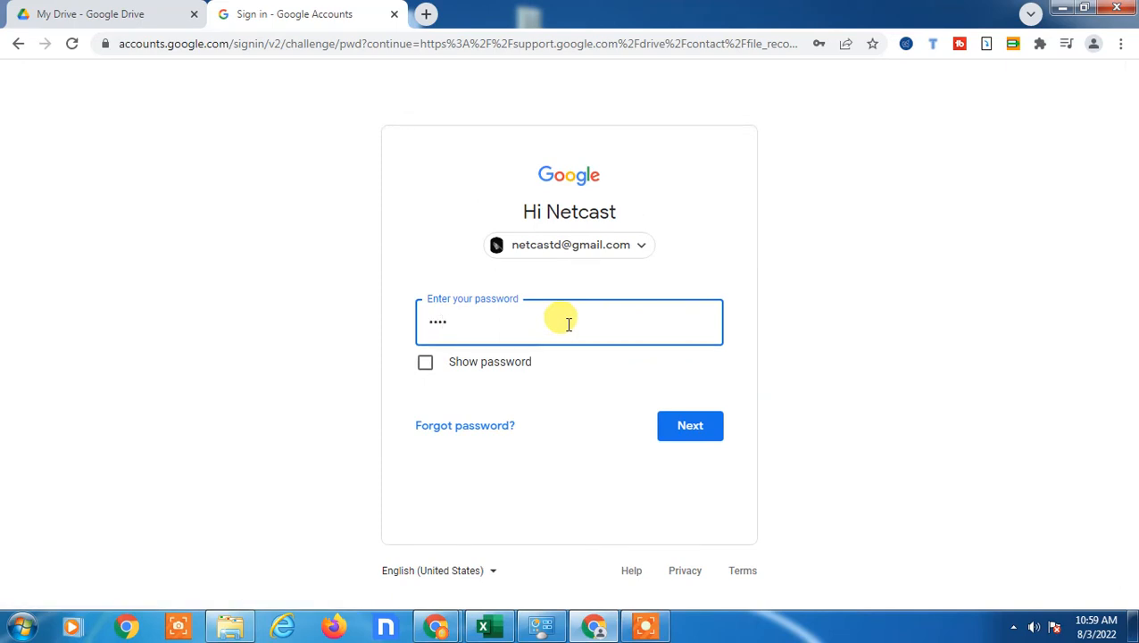
left_click(690, 425)
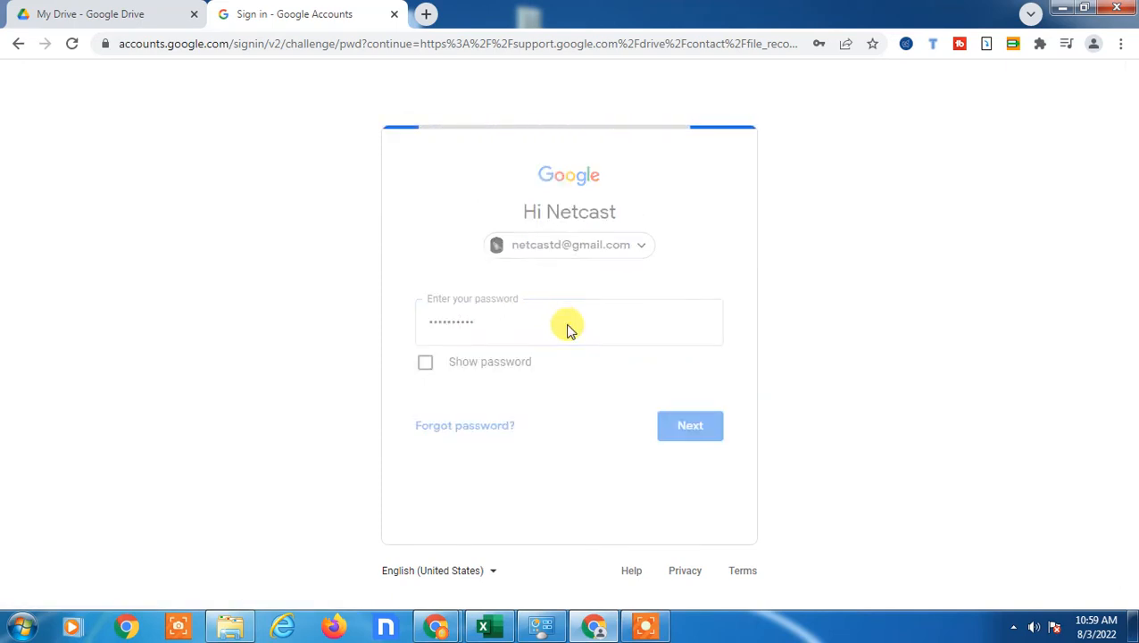
left_click(690, 425)
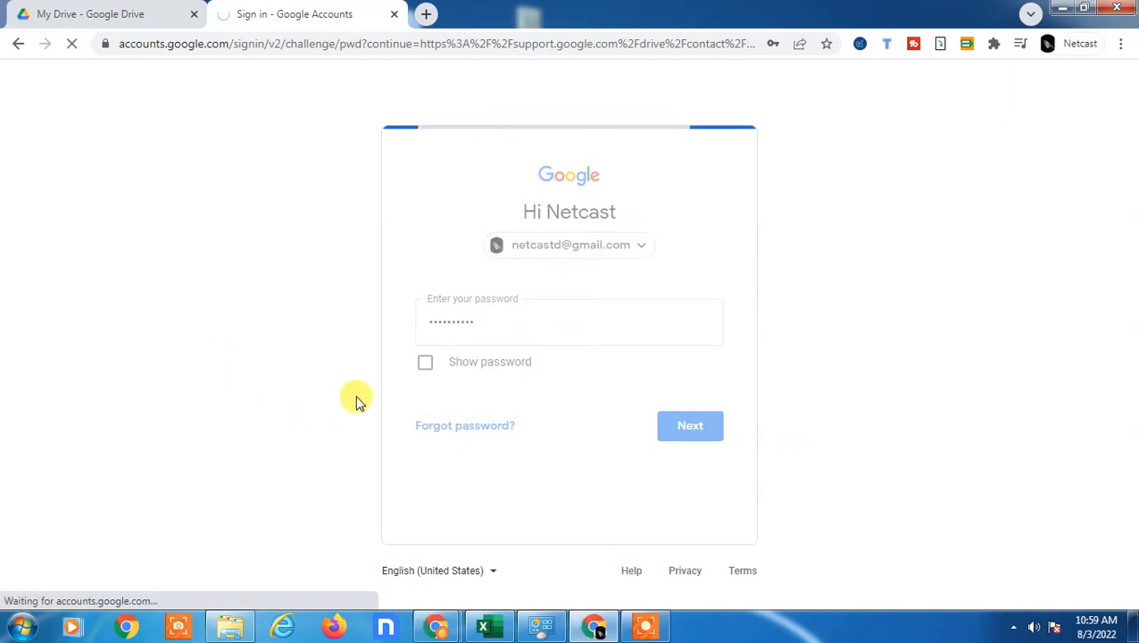
left_click(690, 425)
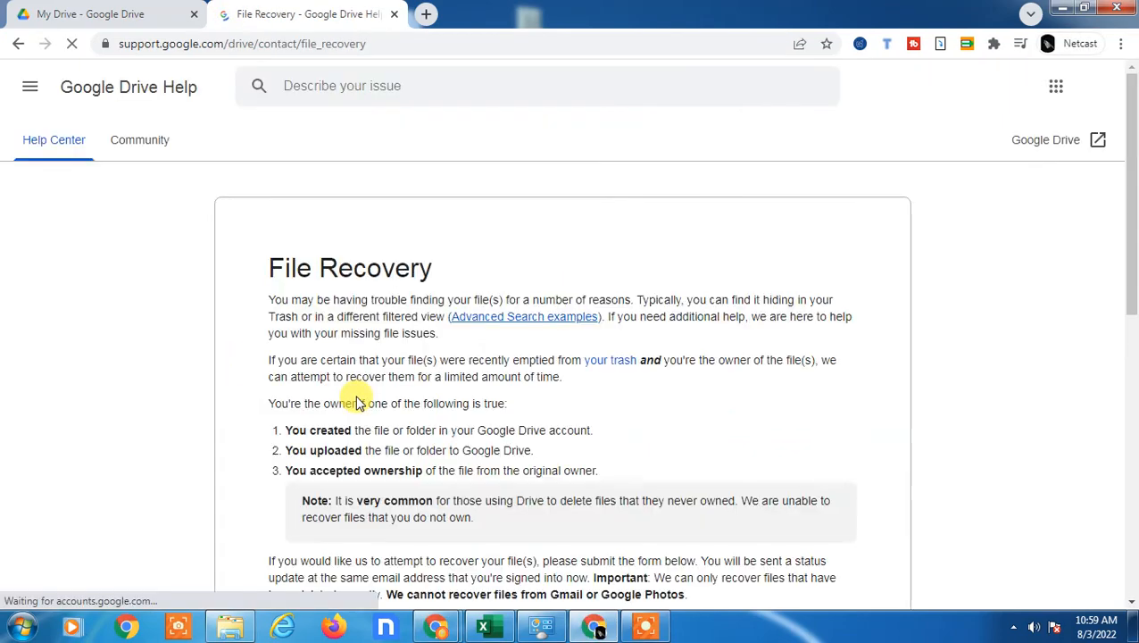
double_click(339, 268)
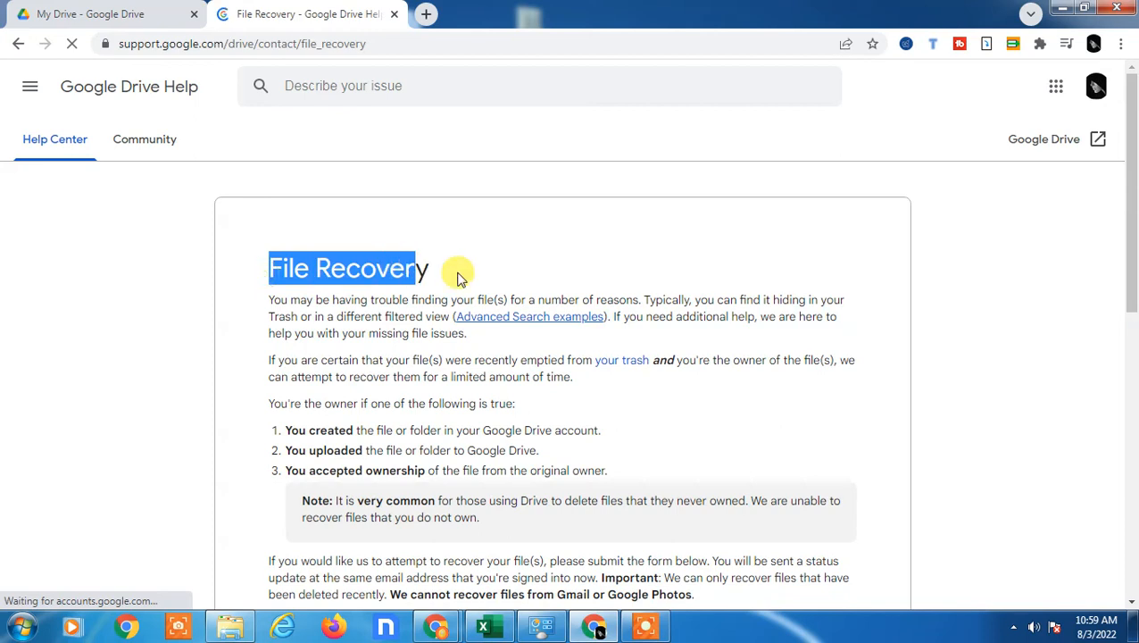
scroll("down", 3)
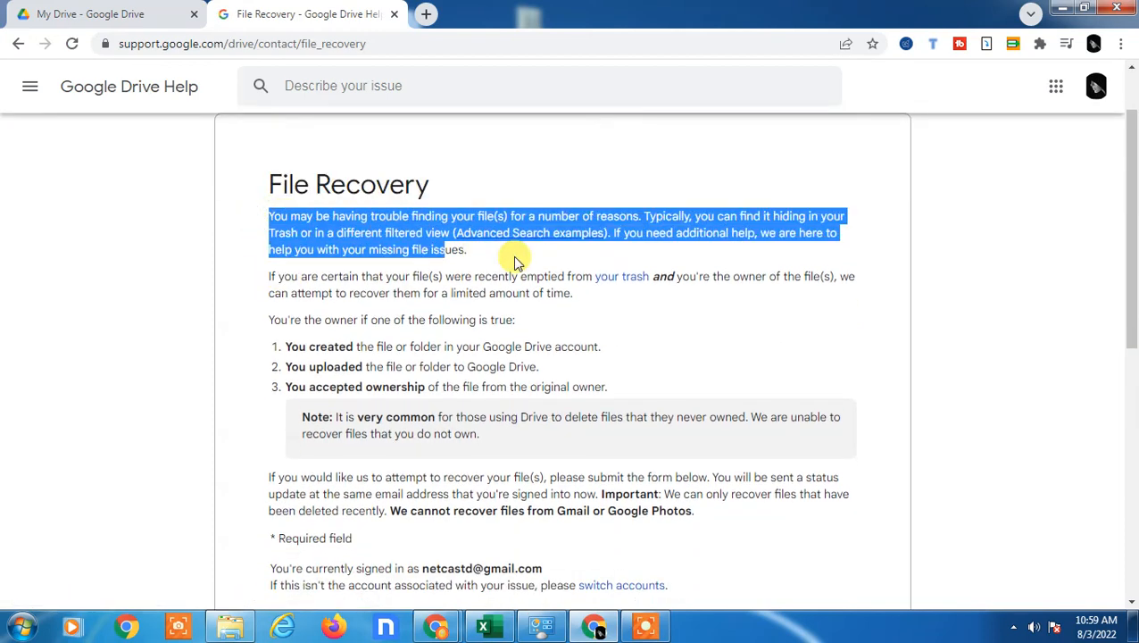
left_click_drag(513, 259, 733, 366)
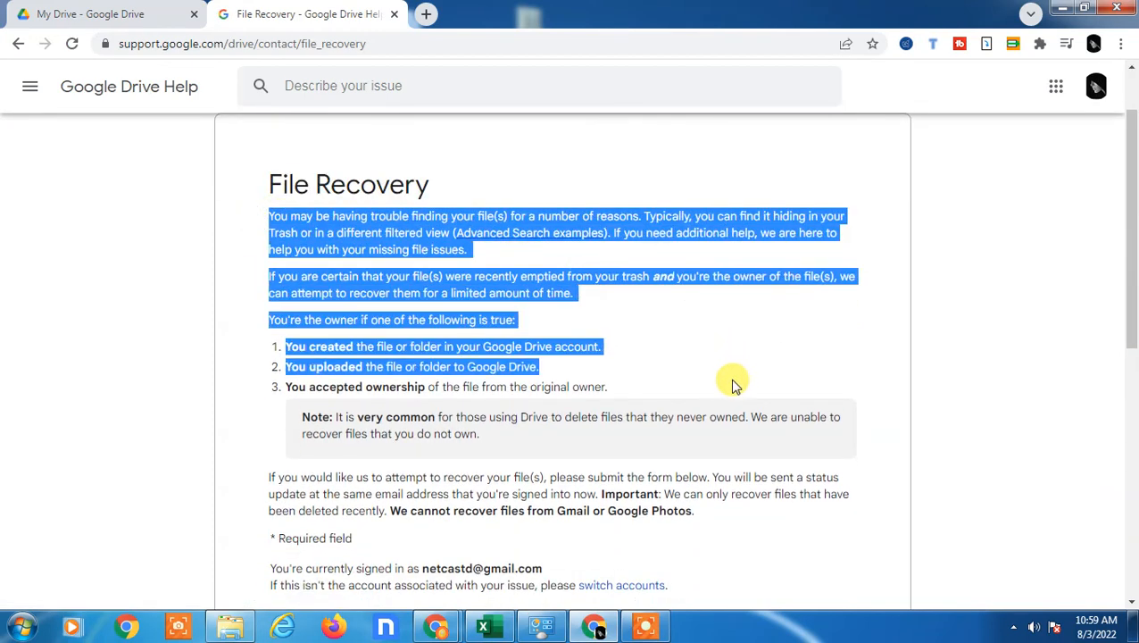
left_click(500, 406)
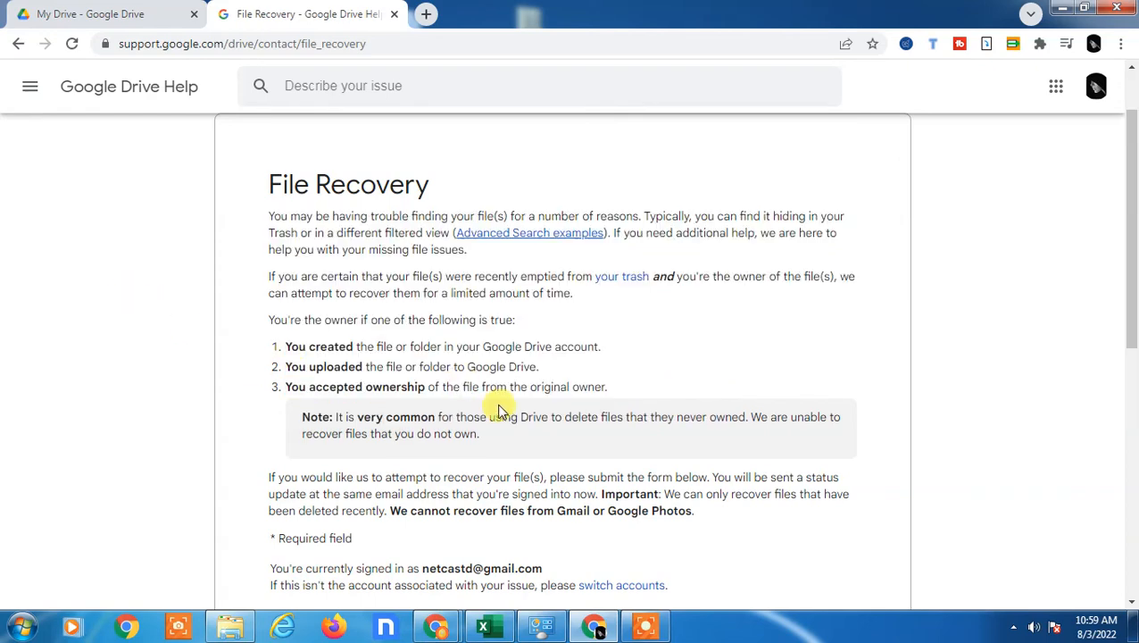
scroll("down", 3)
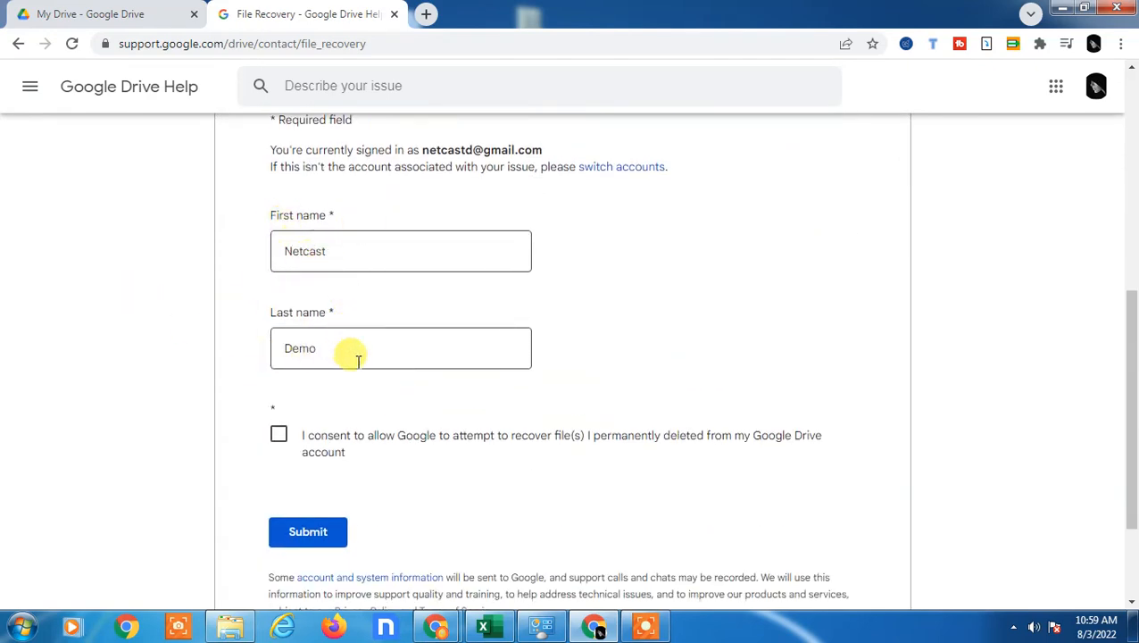
mouse_move(267, 266)
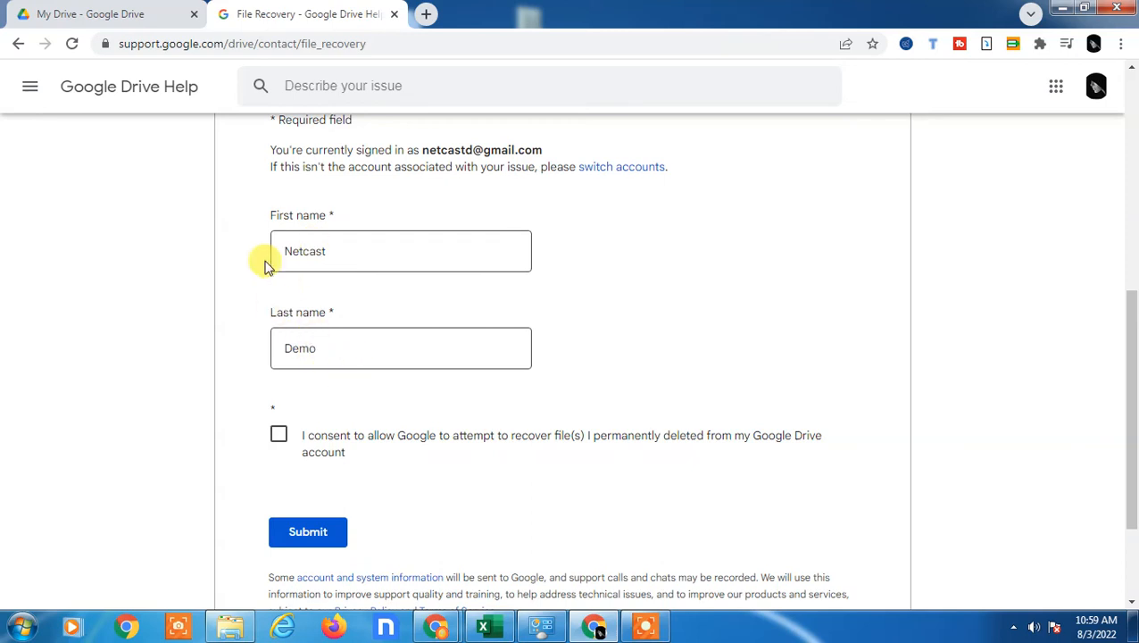
Tick the consent-to-recover checkbox and submit the File Recovery request.
left_click(278, 434)
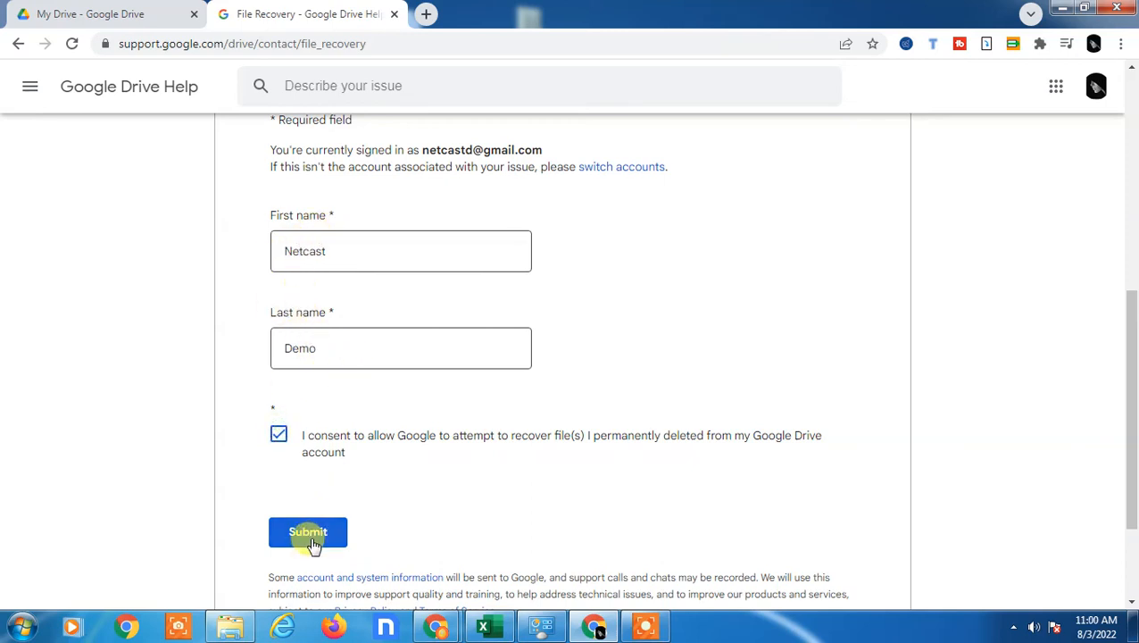
left_click(307, 531)
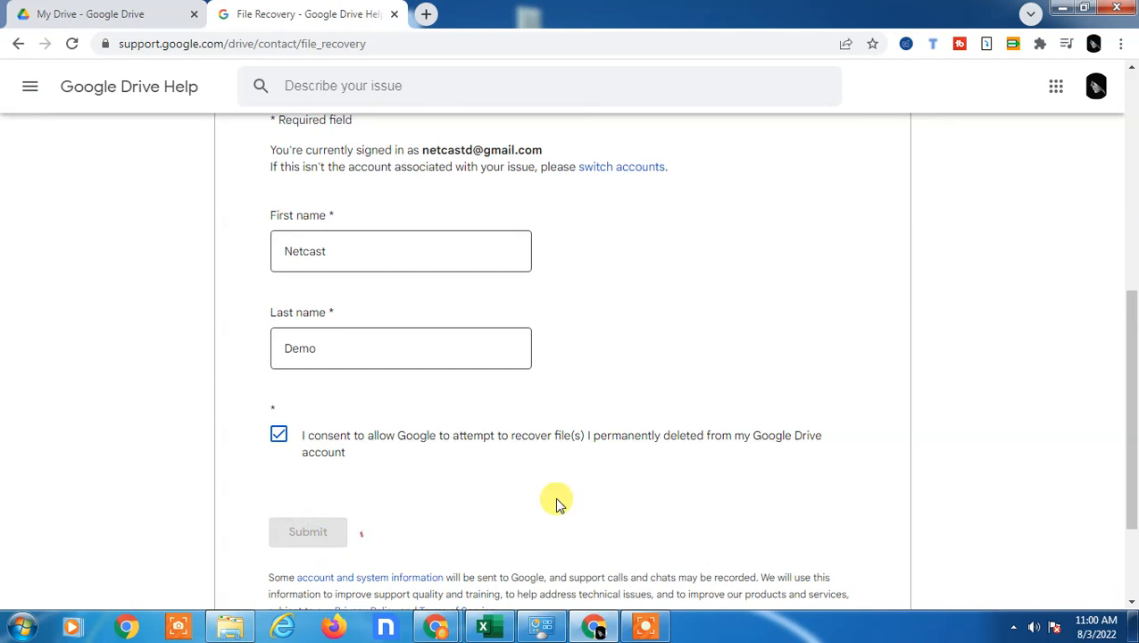
left_click(307, 531)
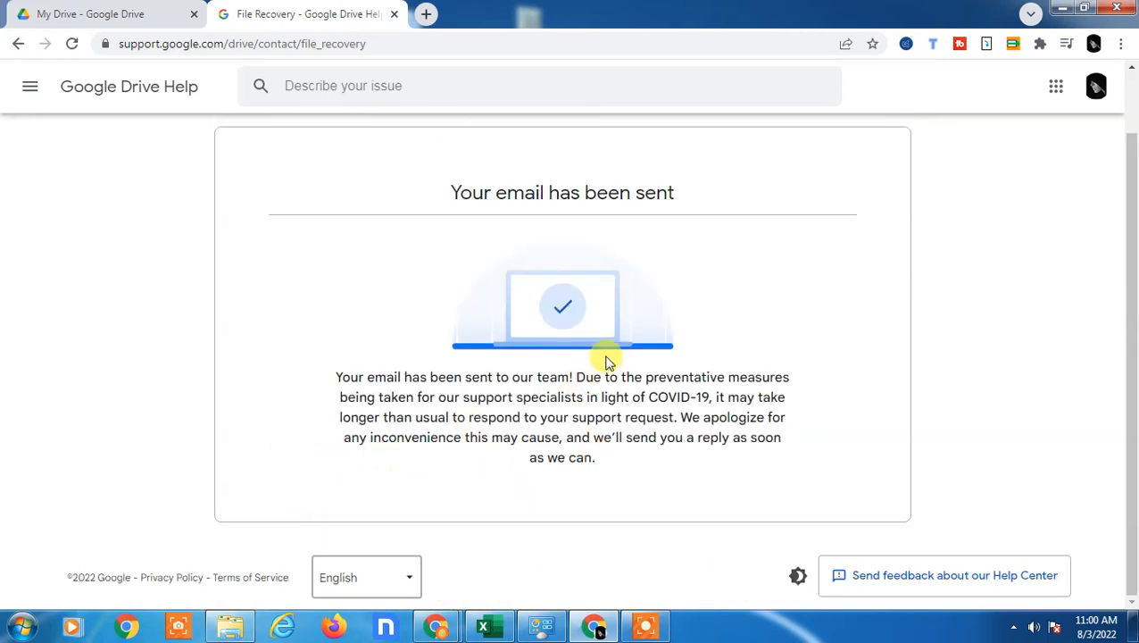
mouse_move(464, 386)
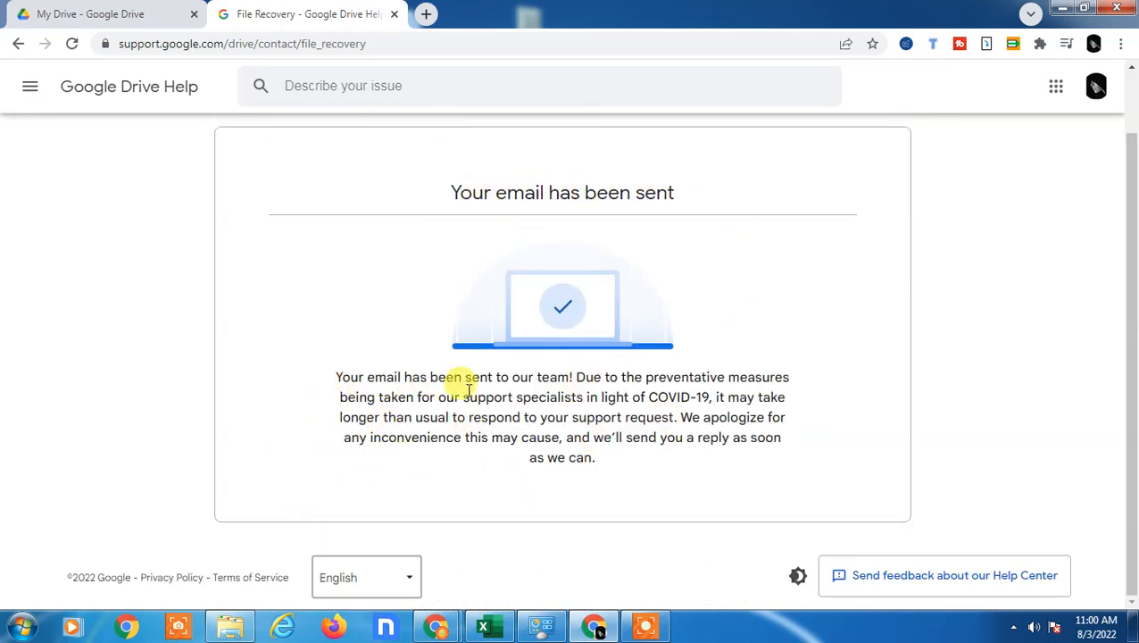
mouse_move(719, 413)
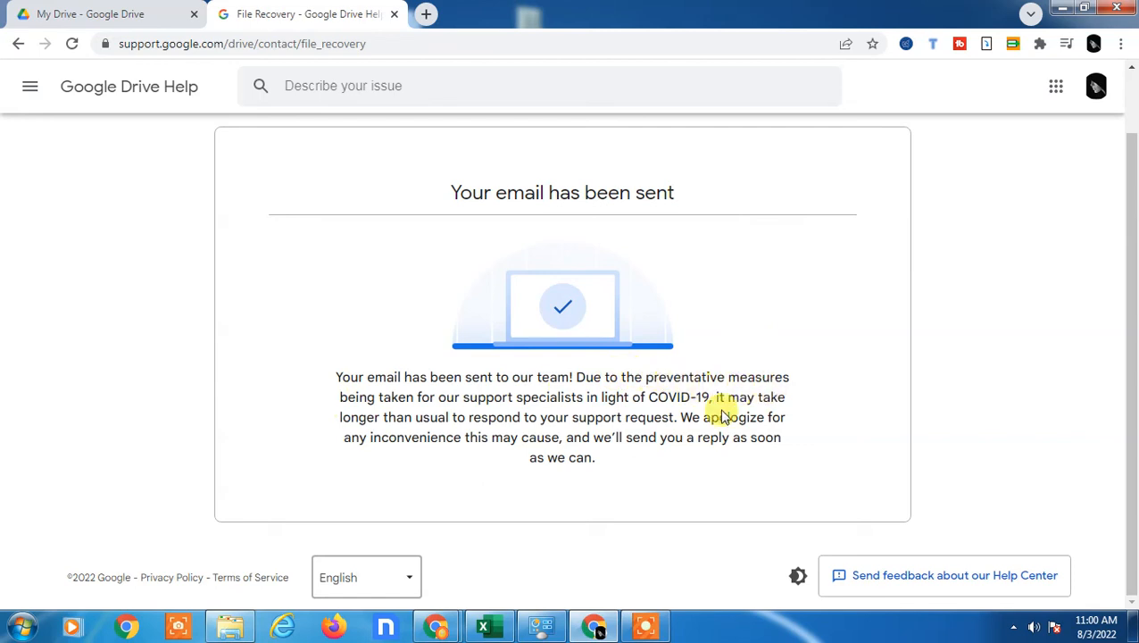
mouse_move(516, 429)
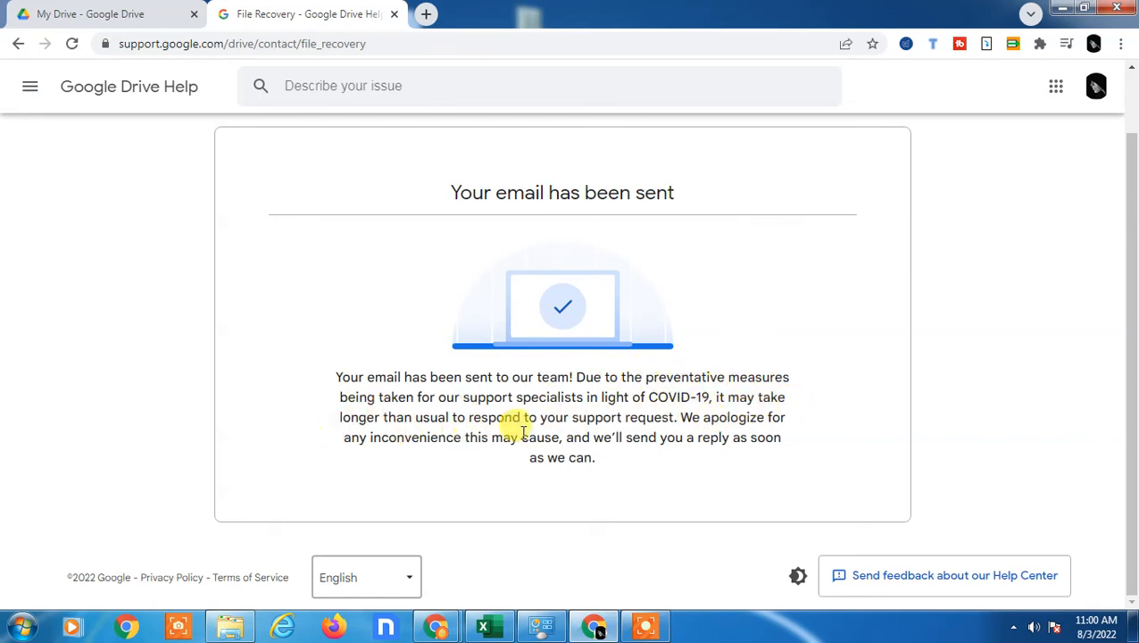
mouse_move(611, 476)
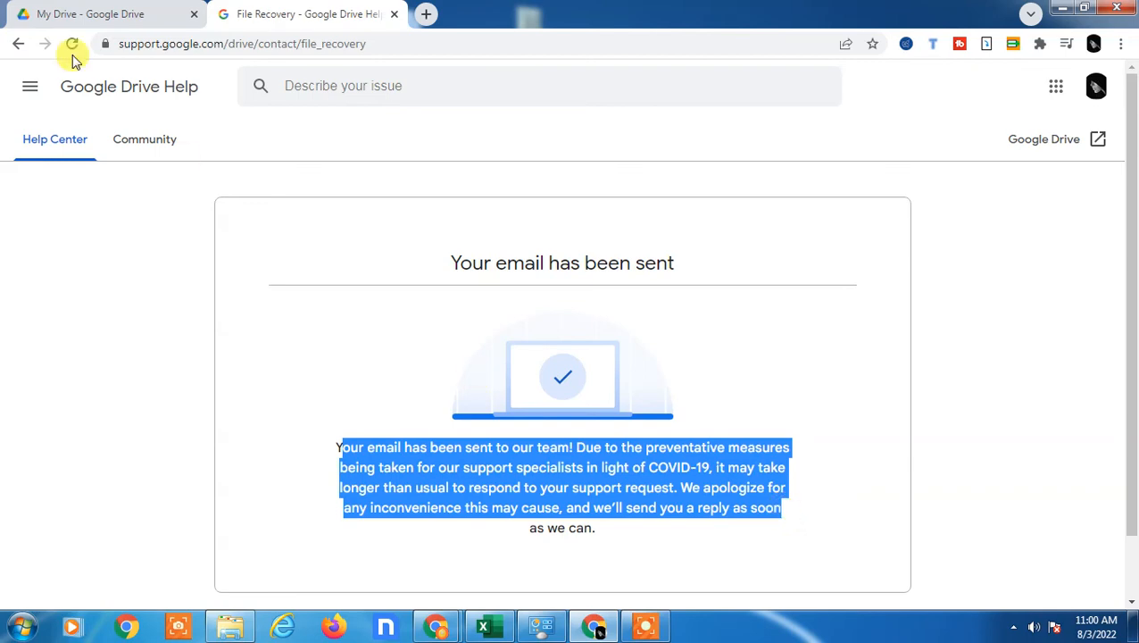
Check the 'Your email has been sent' confirmation, then switch to the My Drive tab.
left_click(90, 14)
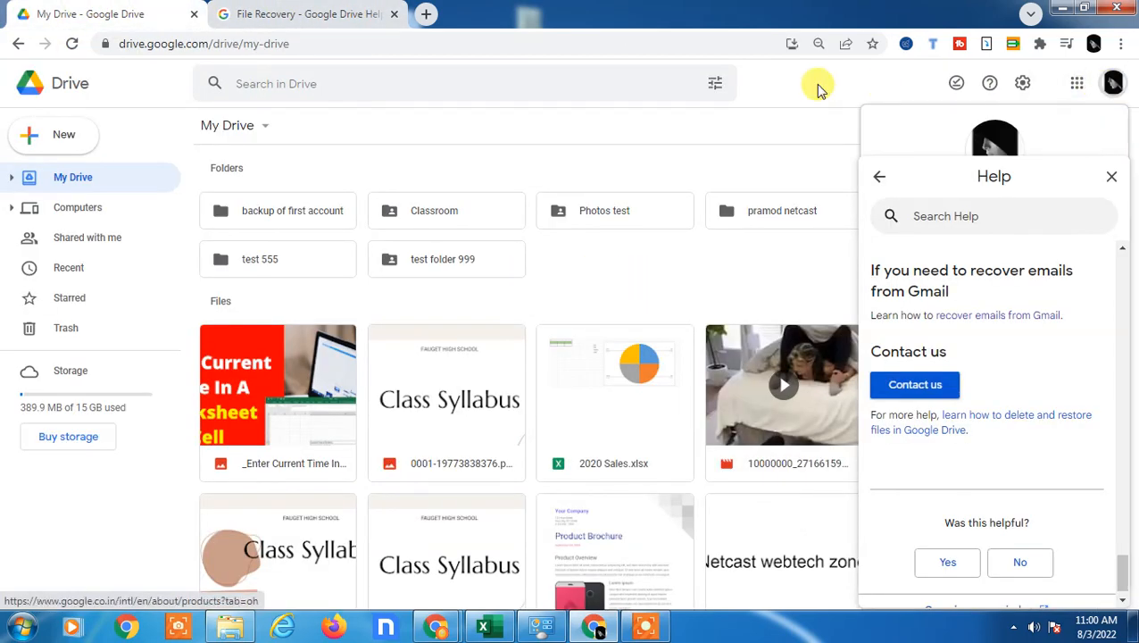
left_click(915, 384)
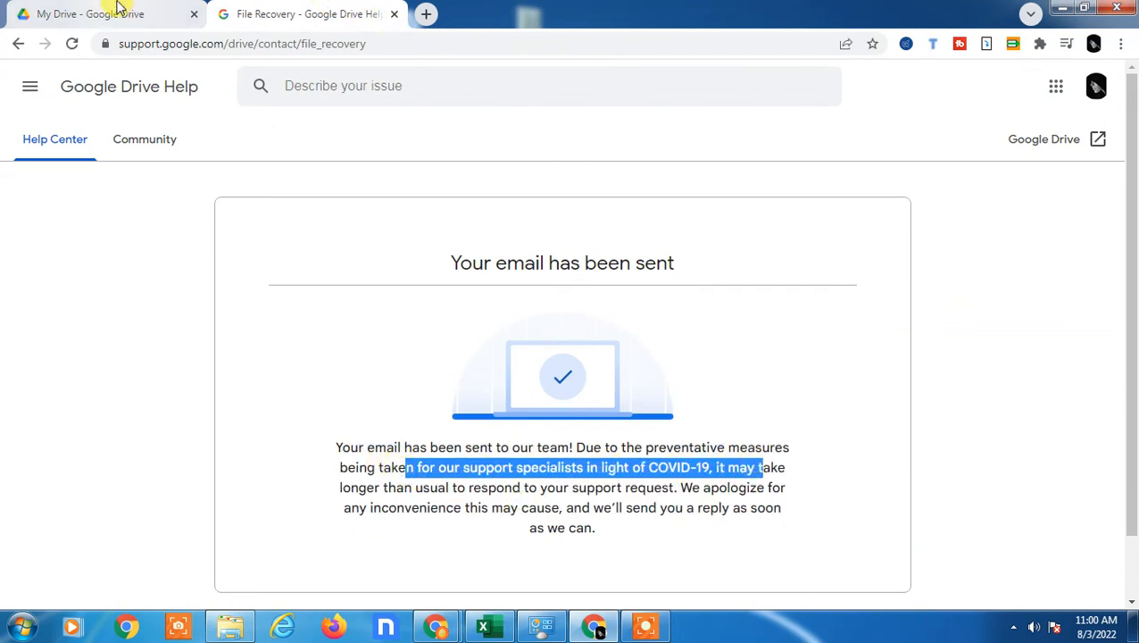
left_click(89, 13)
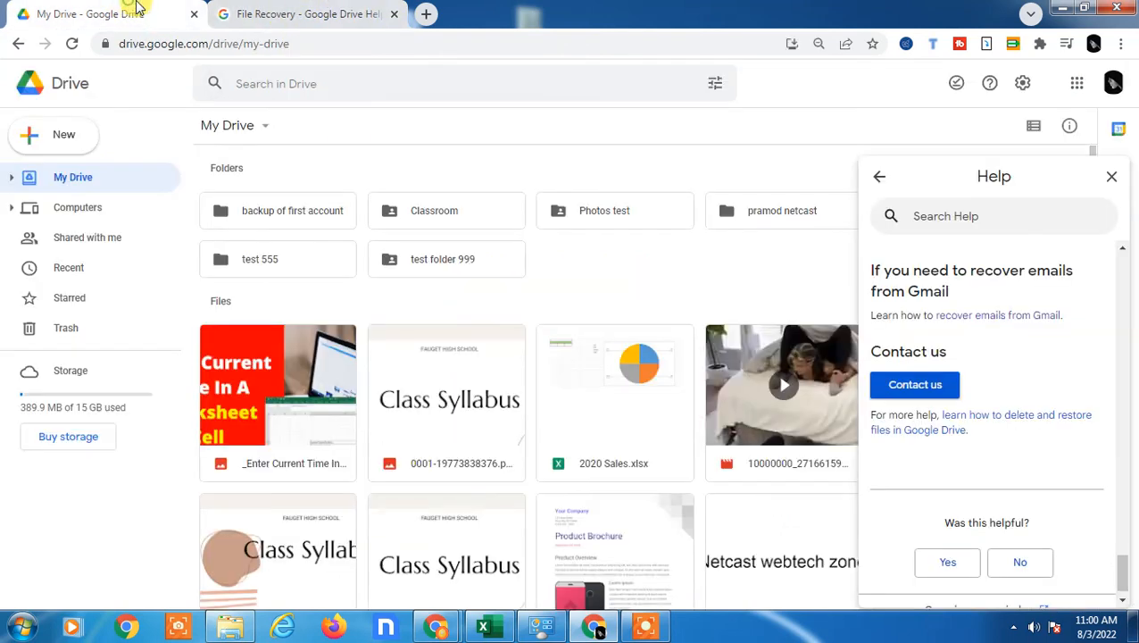
mouse_move(171, 101)
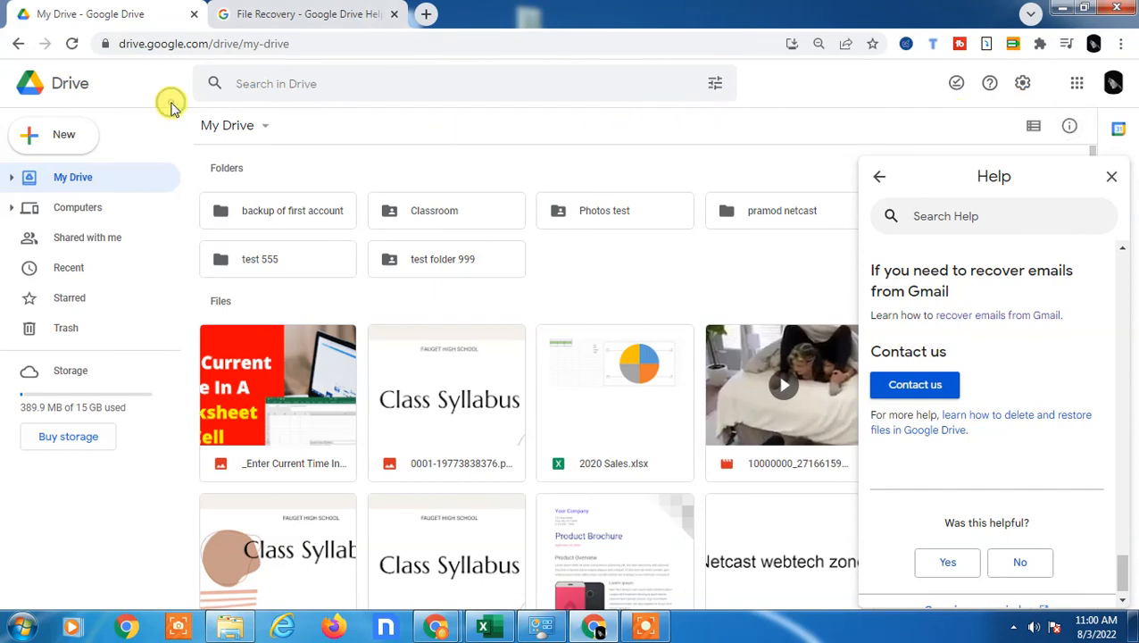